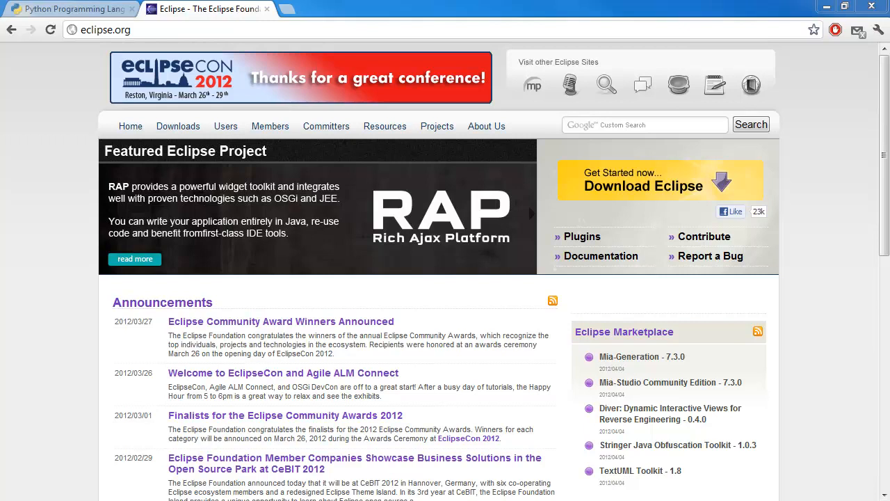
Reach the Eclipse Classic 3.7.2 package page from the eclipse.org Downloads page.
left_click(104, 29)
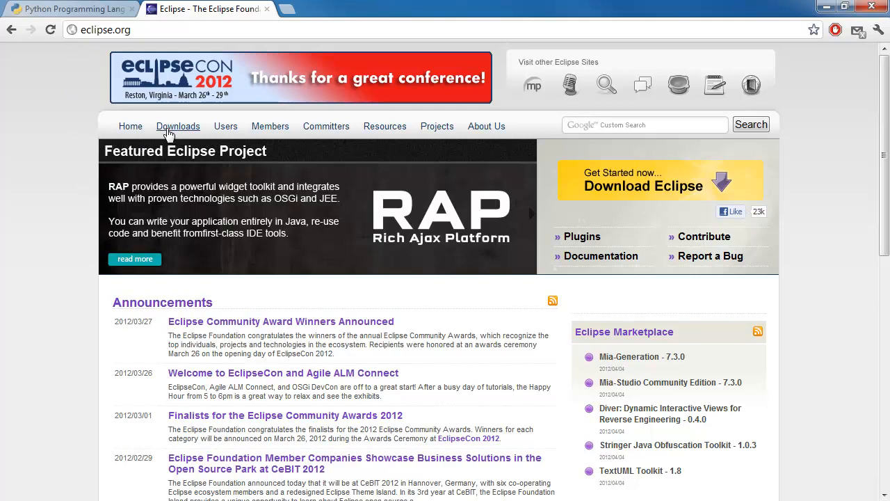
left_click(178, 125)
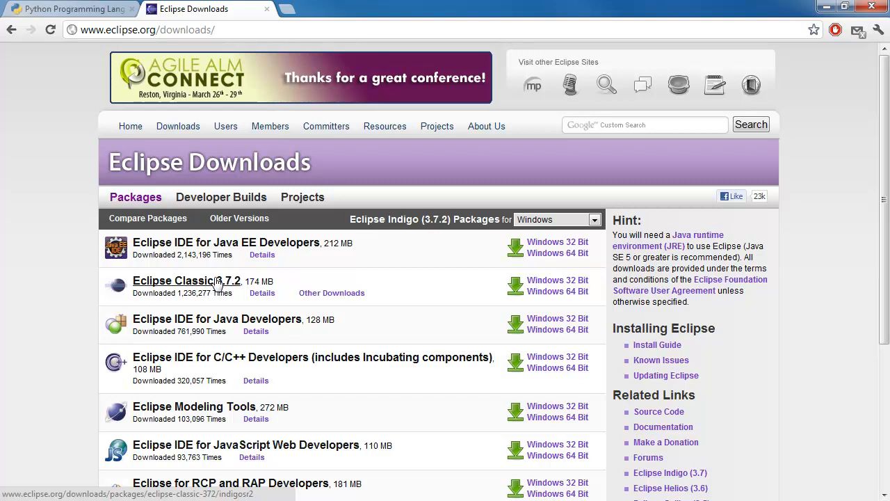
left_click(186, 281)
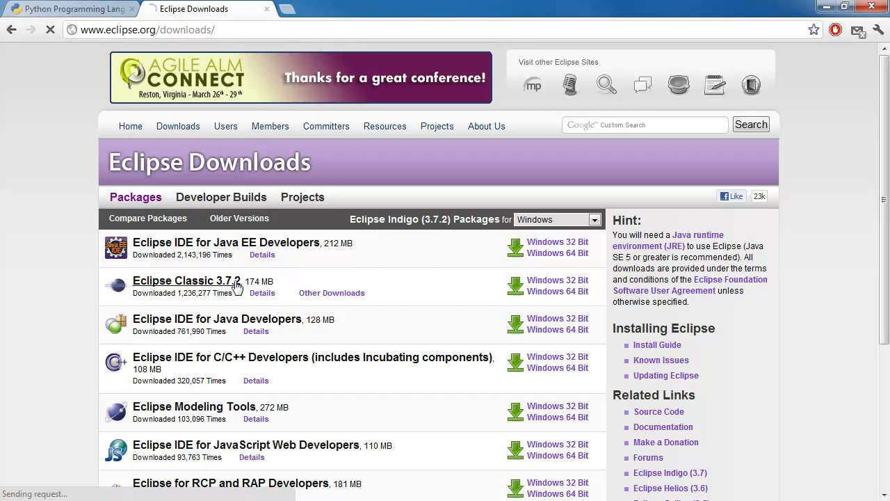
left_click(187, 281)
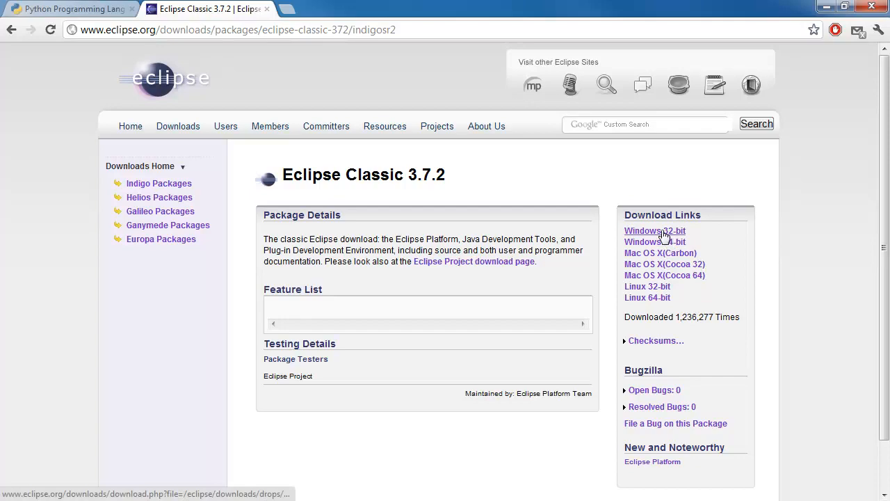
Choose the Windows 32-bit build and start the download from the suggested mirror.
left_click(653, 230)
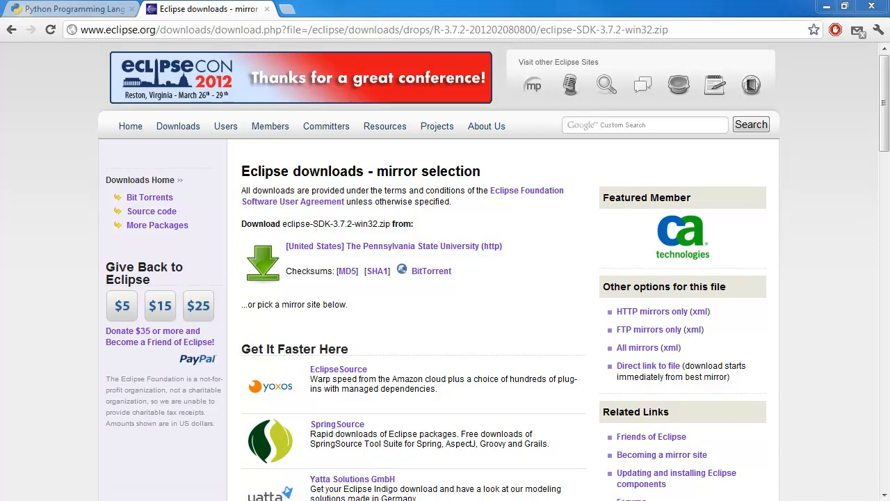
mouse_move(250, 253)
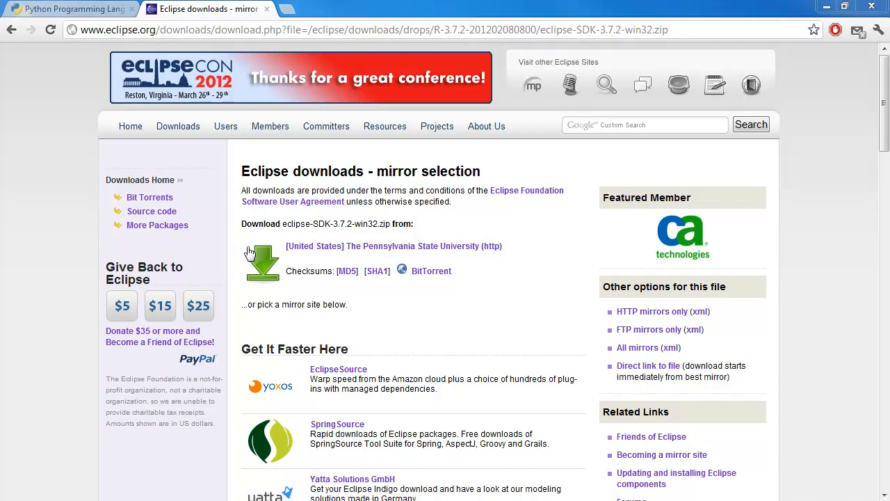
double_click(335, 223)
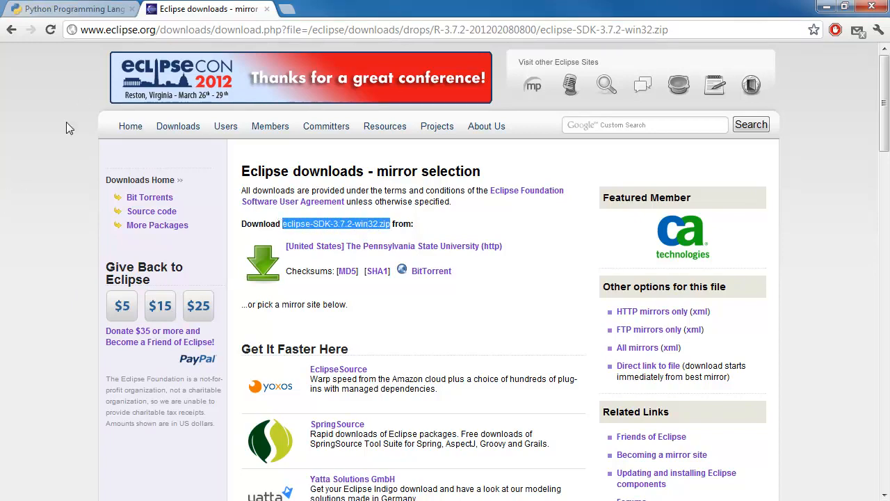
mouse_move(82, 15)
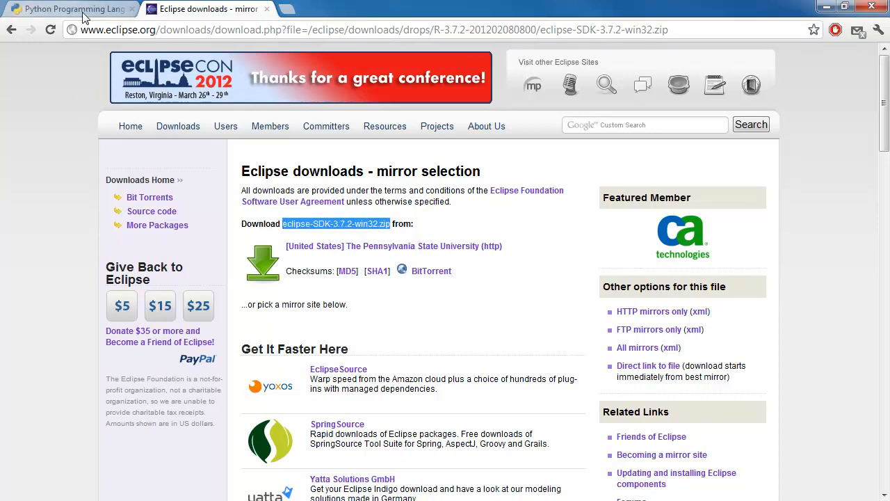
Show the python.org Download page with the Python 2.7.2 and 3.2.2 installer links.
left_click(69, 8)
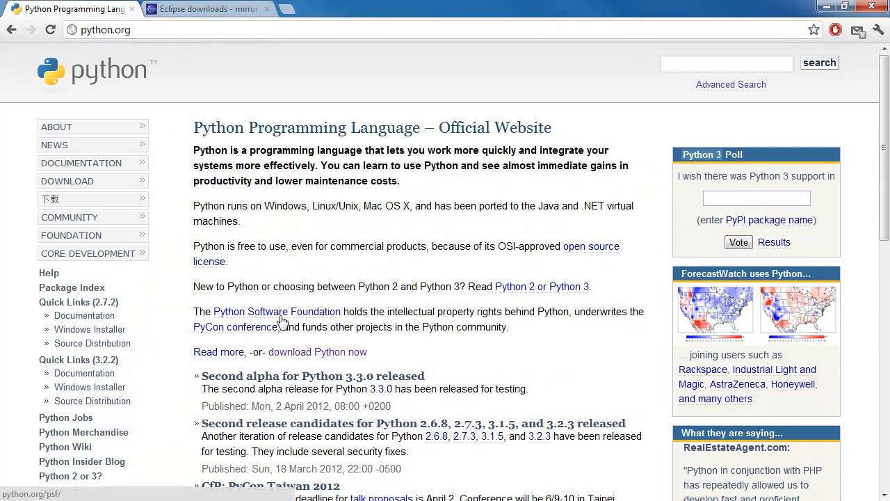
scroll("down", 3)
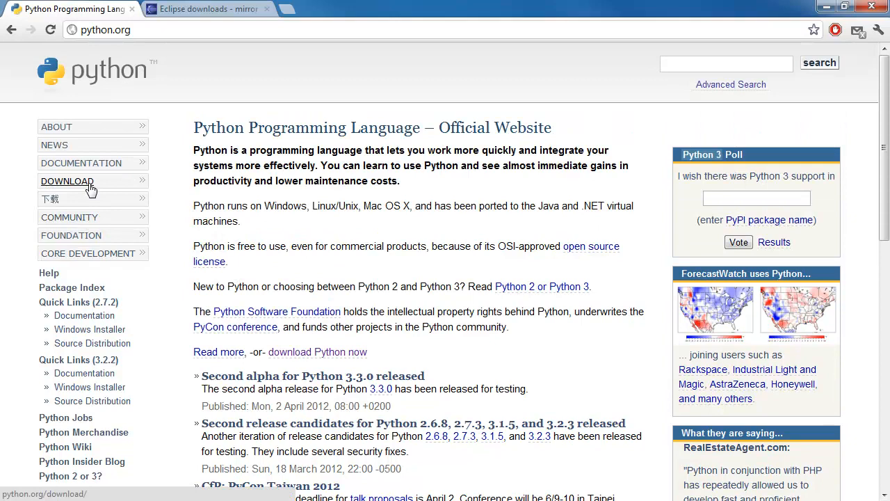
left_click(67, 181)
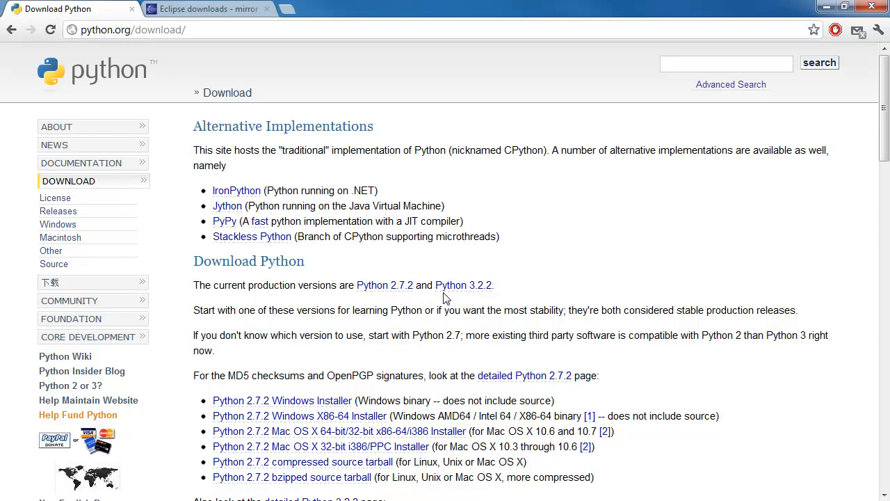
mouse_move(292, 284)
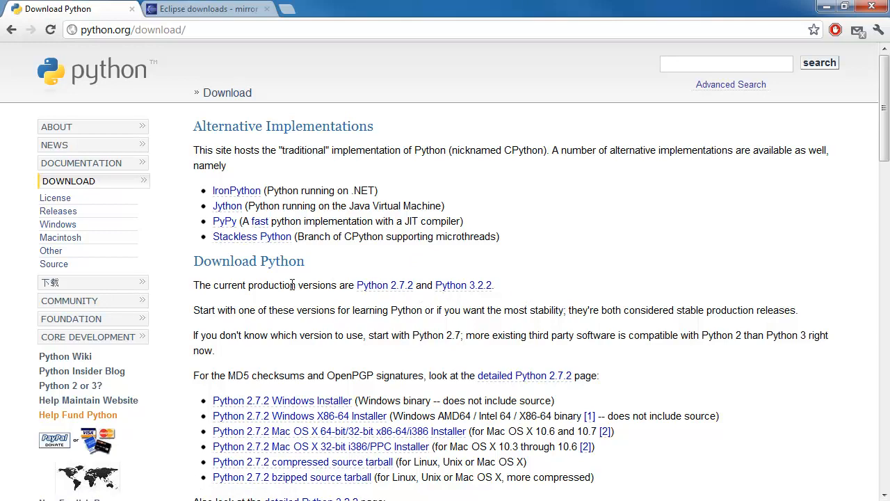
scroll("down", 3)
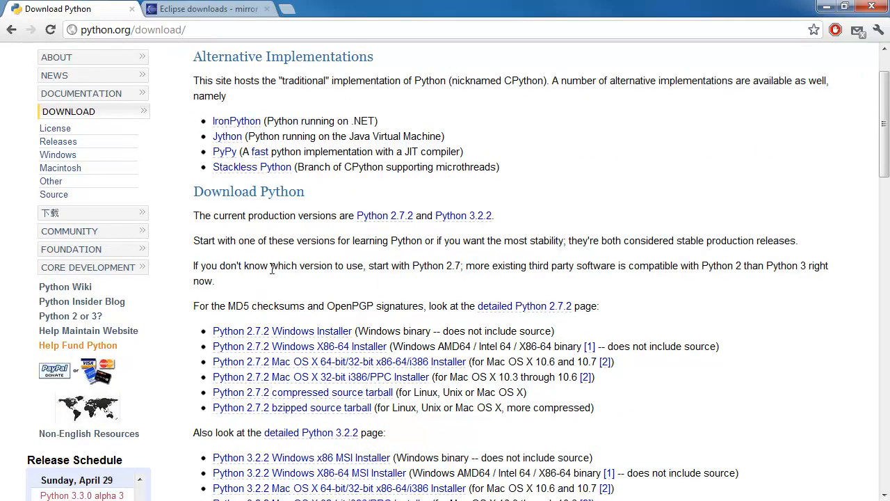
mouse_move(470, 208)
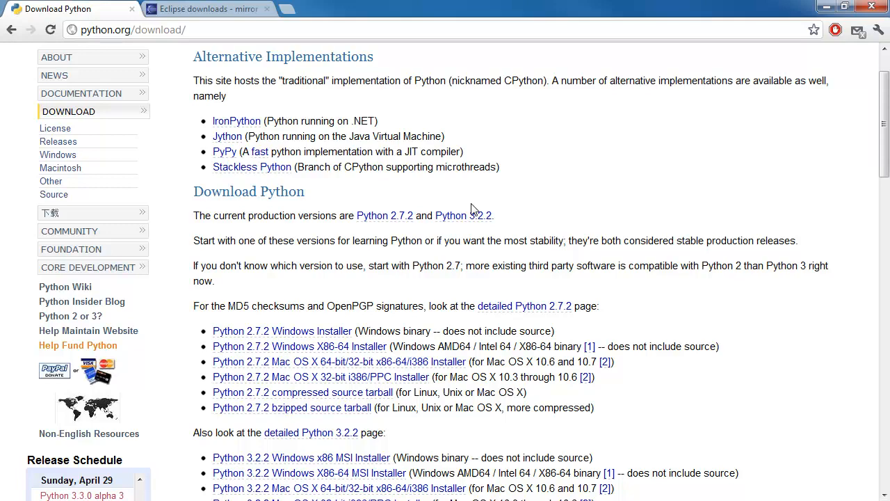
mouse_move(406, 233)
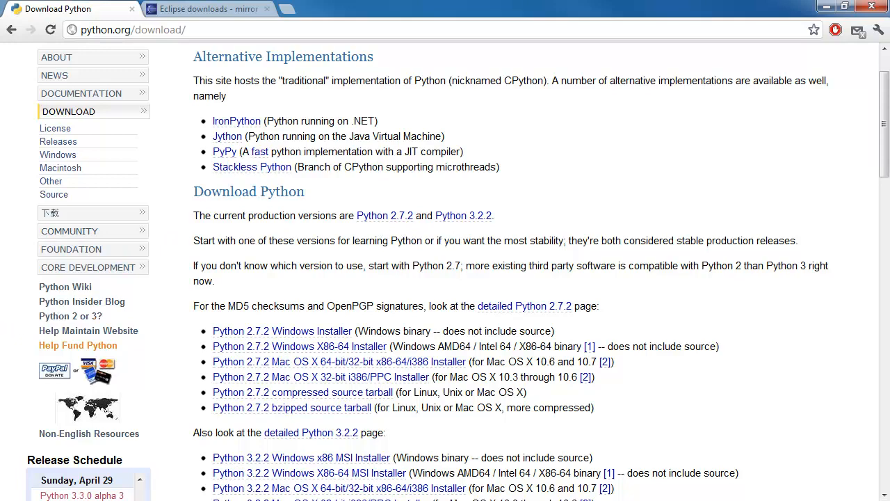
mouse_move(384, 215)
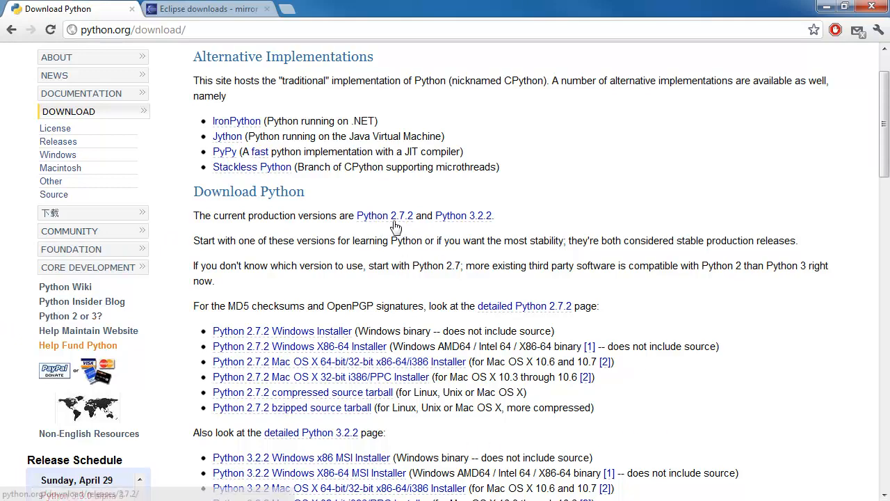
mouse_move(490, 225)
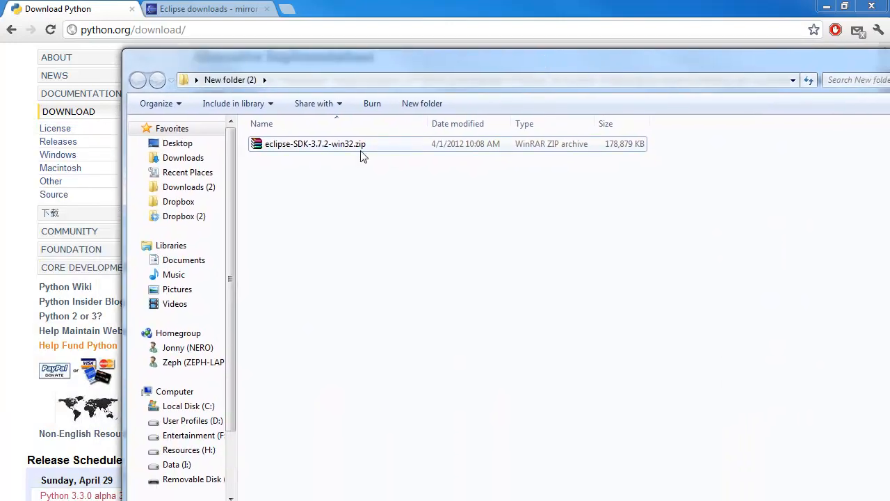
mouse_move(314, 143)
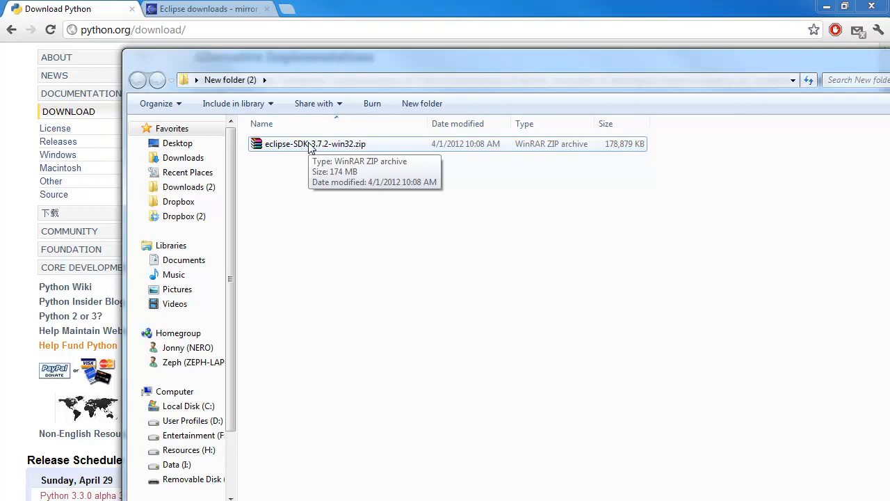
View the Eclipse SDK zip archive, then enter Program Files (x86) on Local Disk C:.
double_click(315, 143)
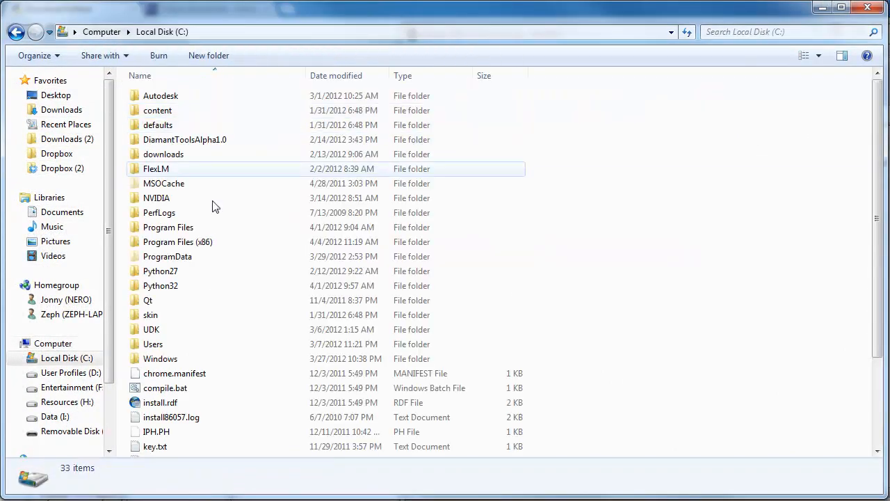
left_click(178, 242)
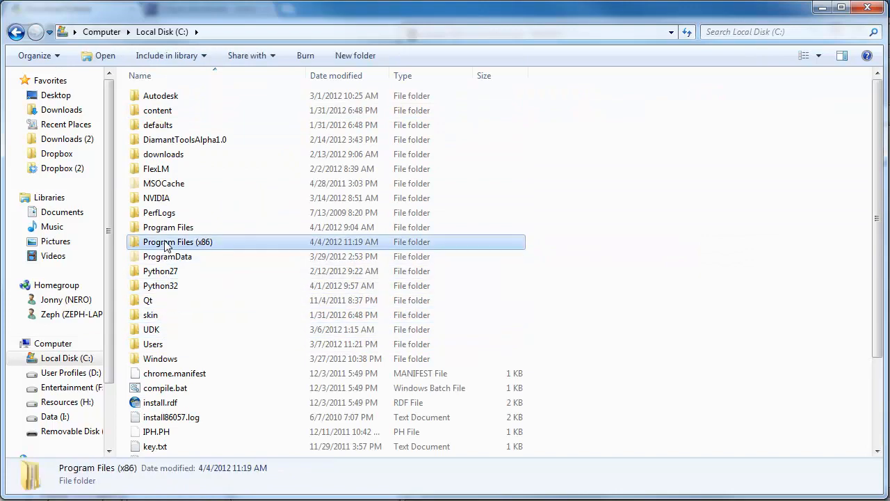
double_click(178, 242)
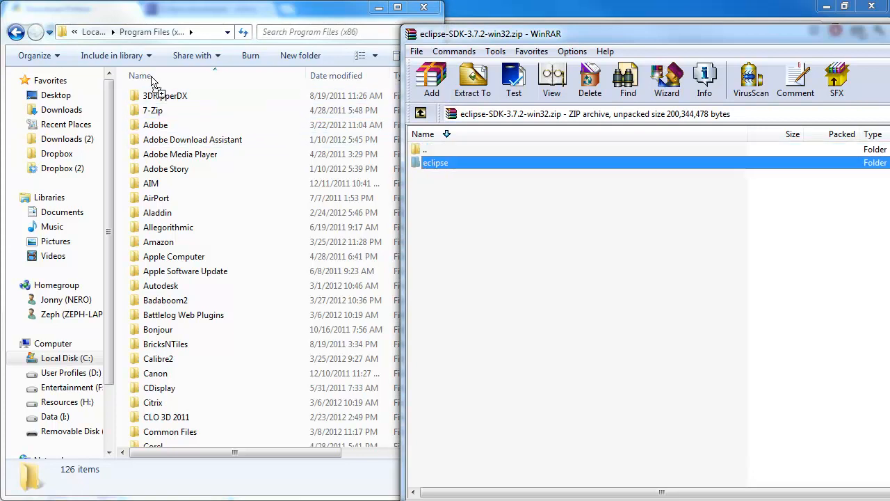
Locate and enter the eclipse folder holding eclipse.exe and the plugins folders.
left_click(473, 79)
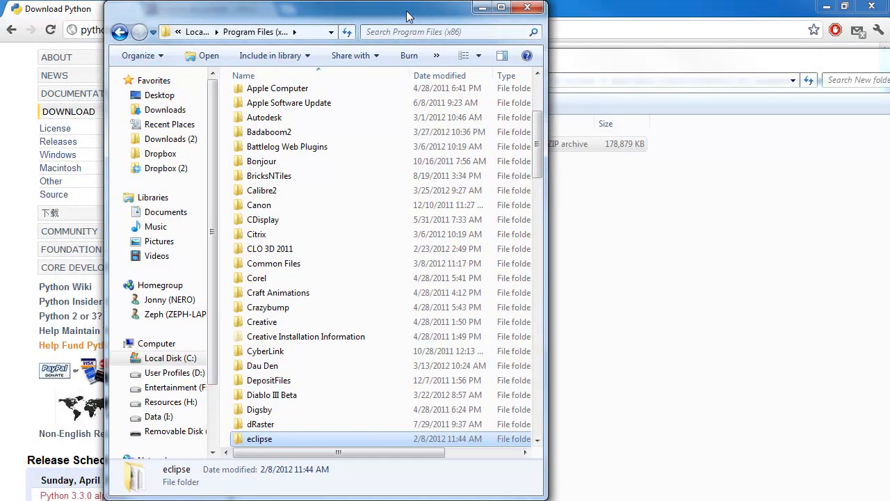
mouse_move(278, 443)
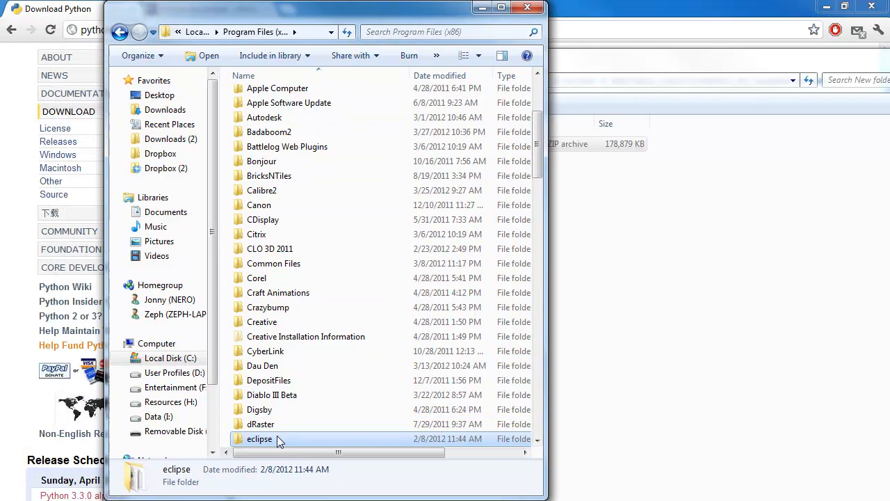
scroll("down", 3)
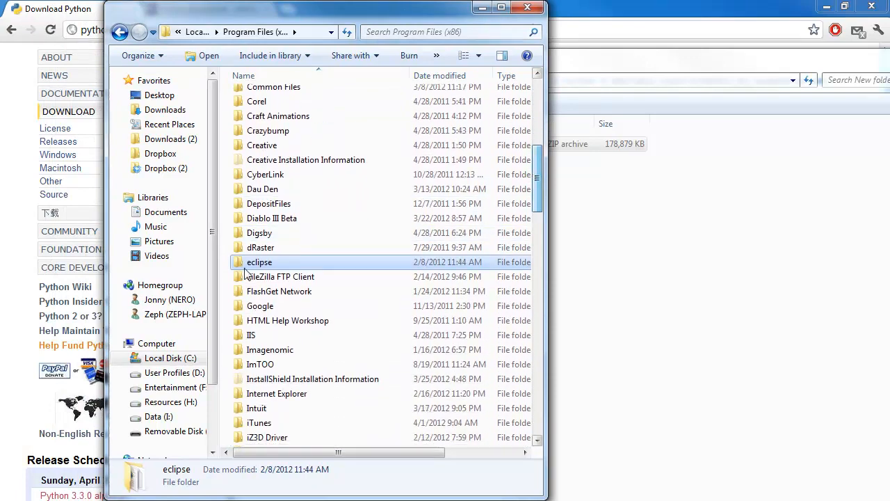
double_click(259, 262)
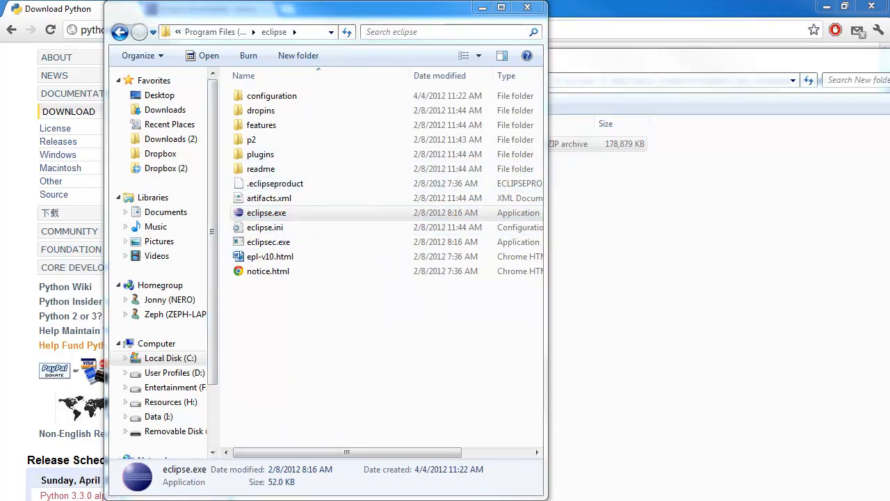
Launch eclipse.exe so the Workspace Launcher proposes D:\Documents\workspace.
double_click(267, 212)
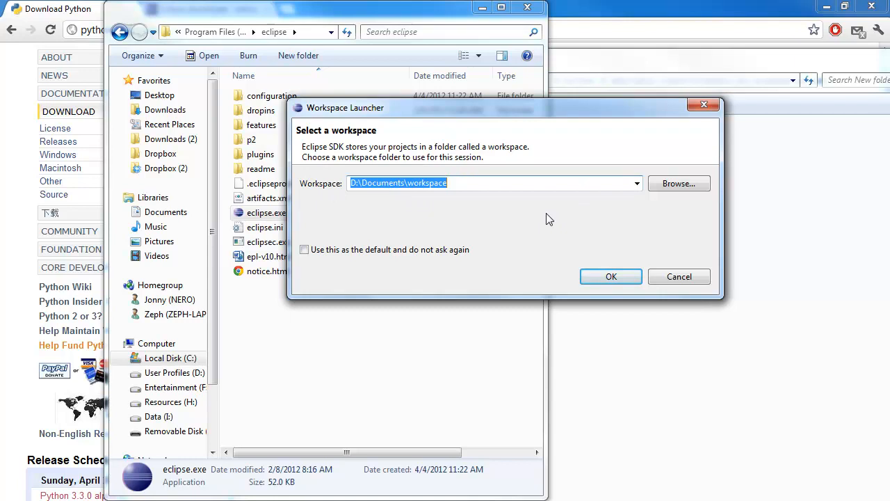
mouse_move(445, 240)
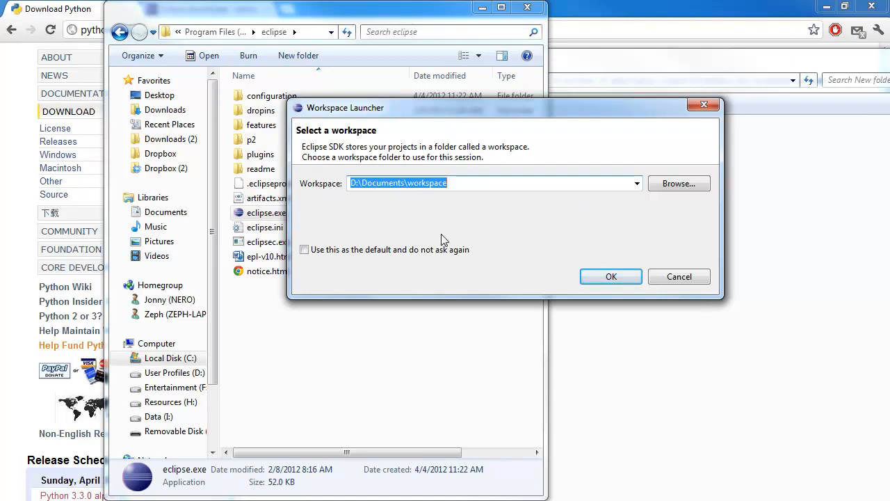
mouse_move(445, 221)
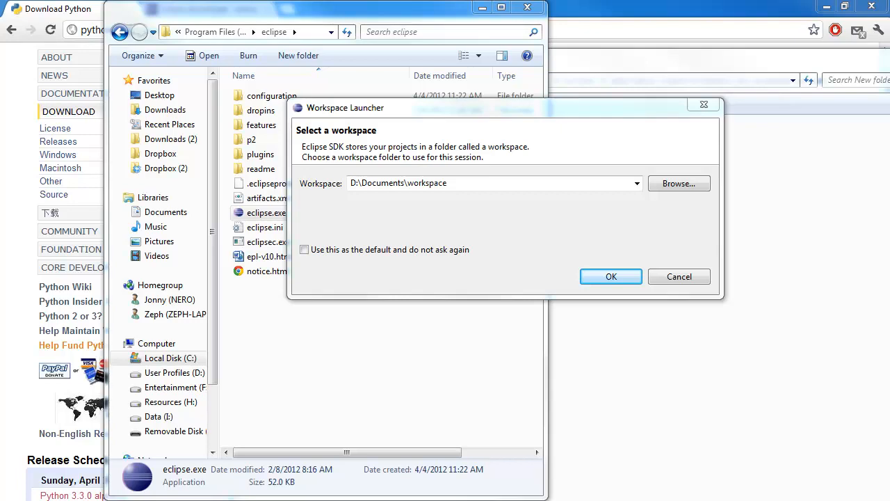
mouse_move(679, 183)
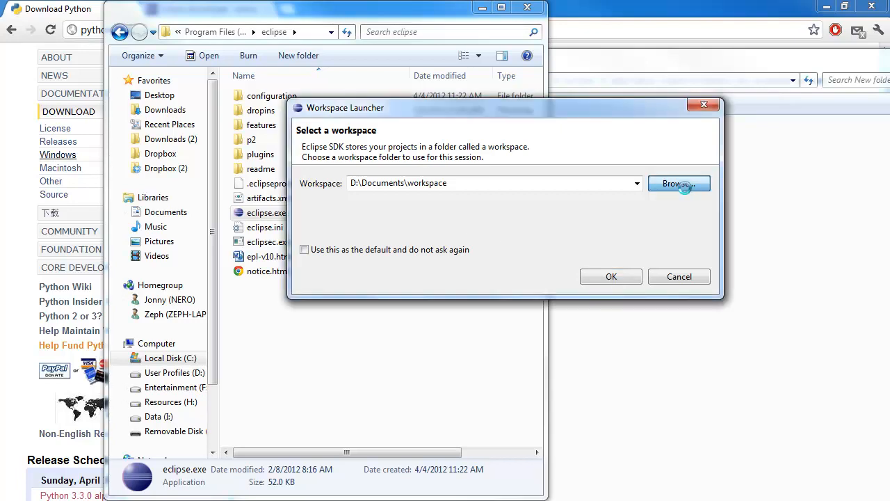
Browse to Documents > Desktop > EclipseDemo and confirm it as the workspace folder.
left_click(679, 184)
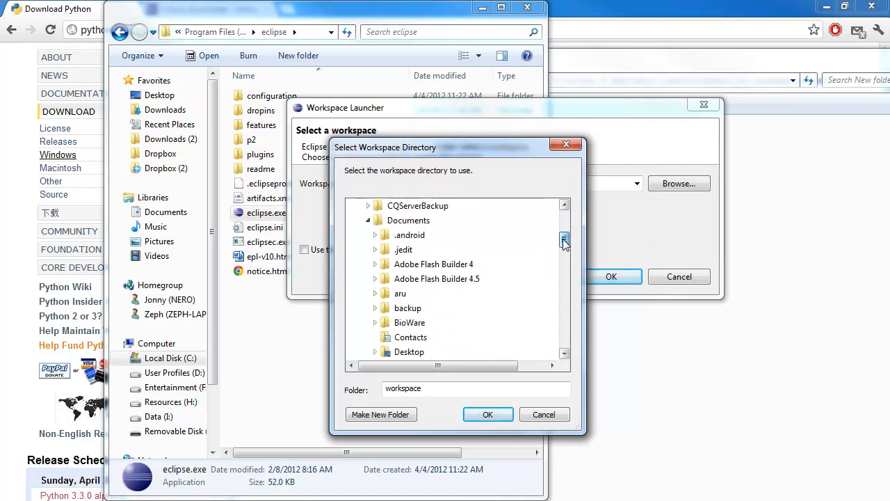
scroll("down", 3)
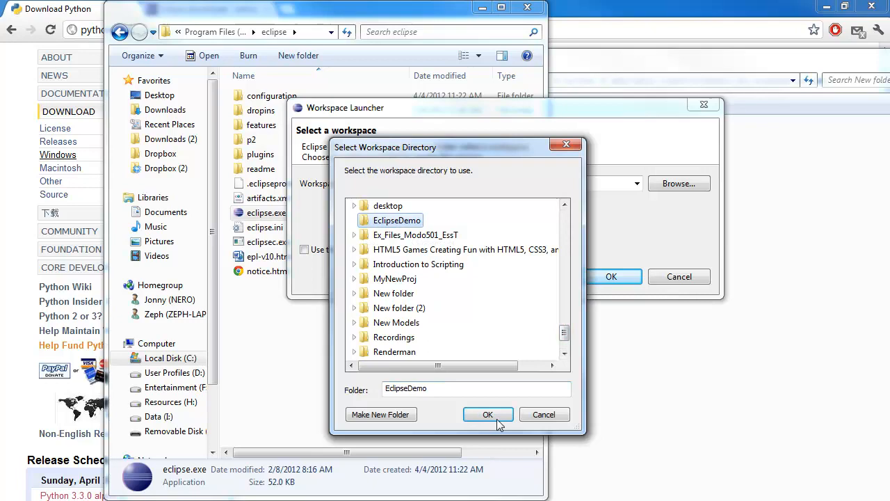
left_click(487, 415)
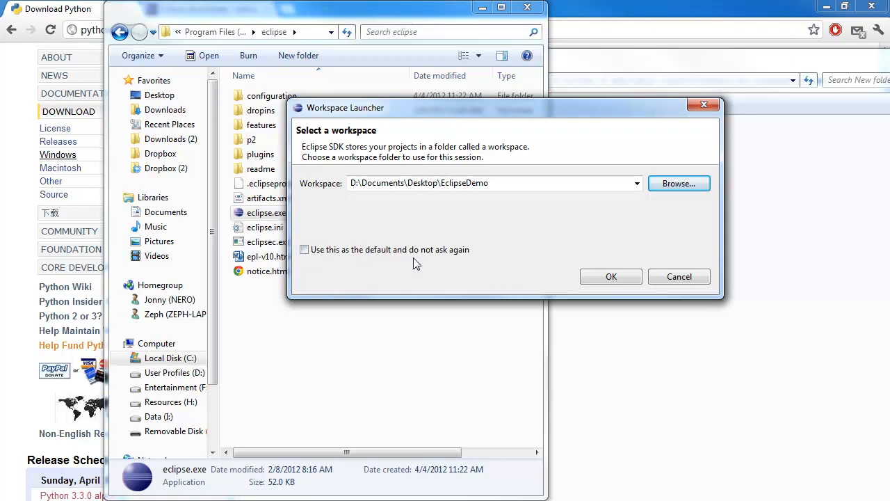
mouse_move(485, 235)
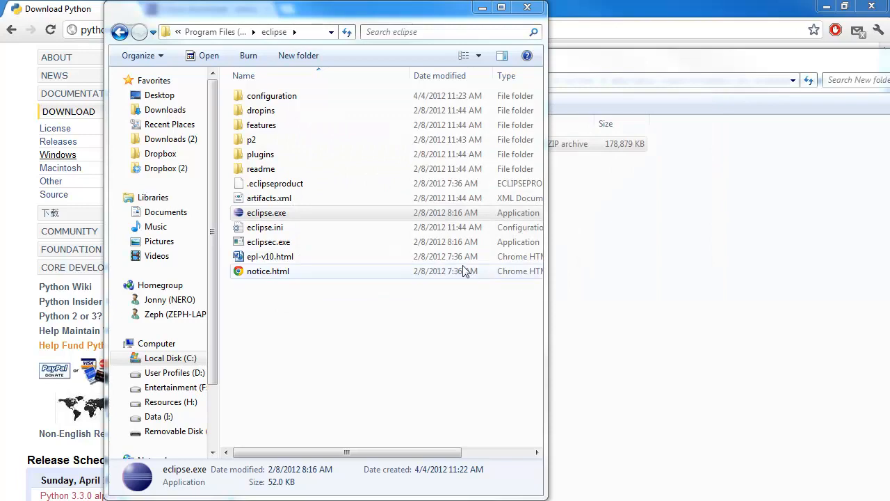
Close Welcome and begin adding a site under Install New Software's Available Software Sites.
double_click(267, 211)
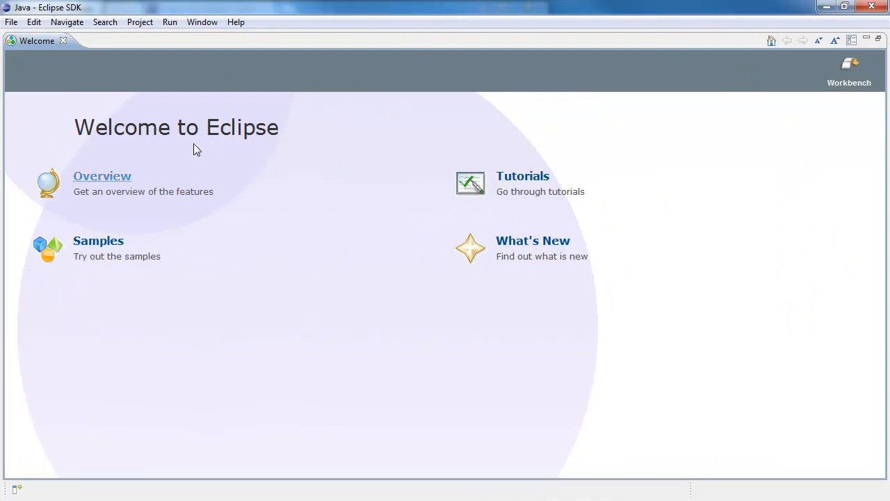
left_click(849, 64)
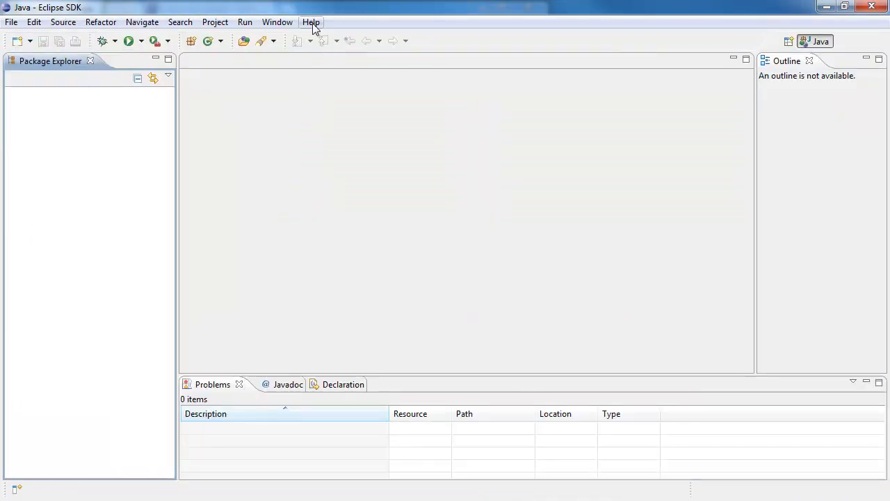
left_click(311, 22)
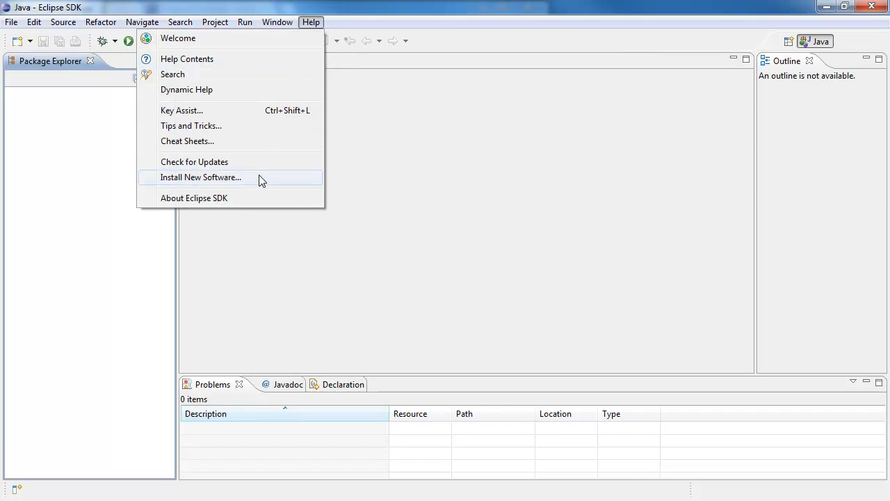
left_click(200, 177)
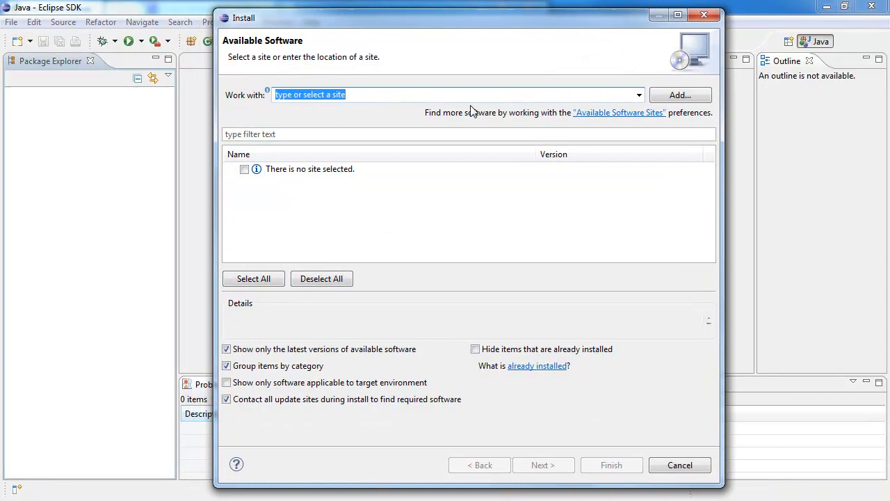
mouse_move(611, 121)
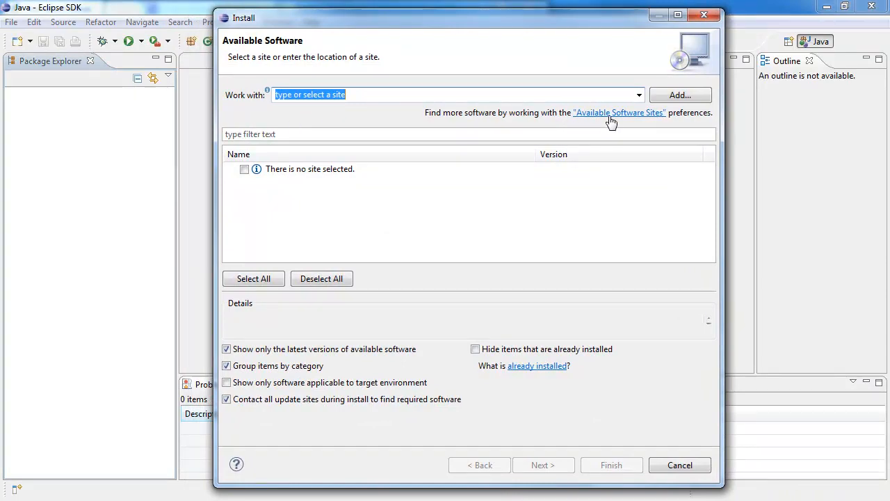
left_click(620, 111)
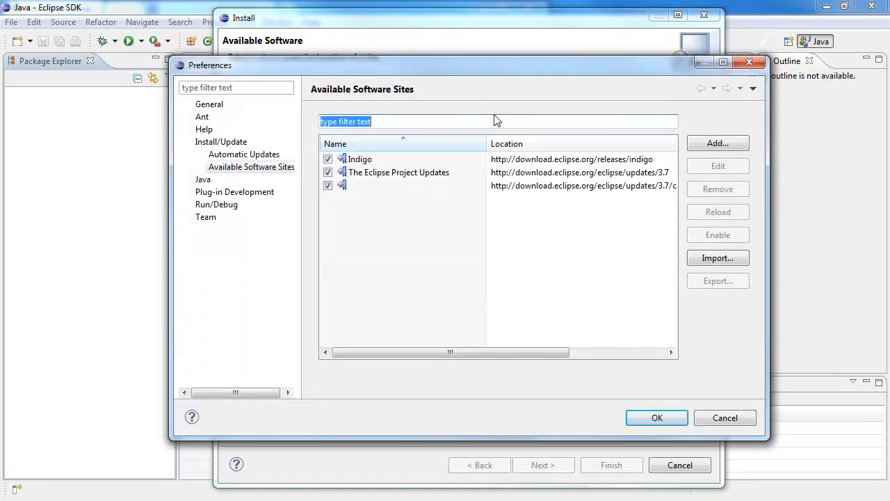
left_click(717, 141)
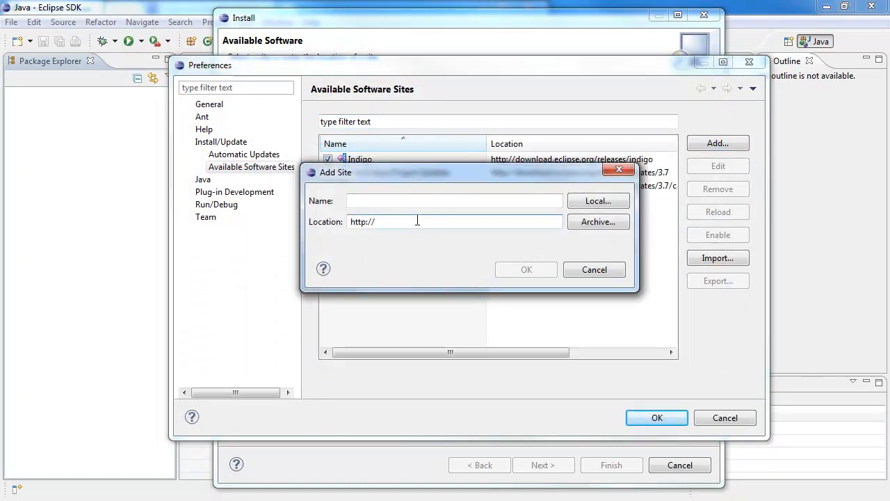
type("p")
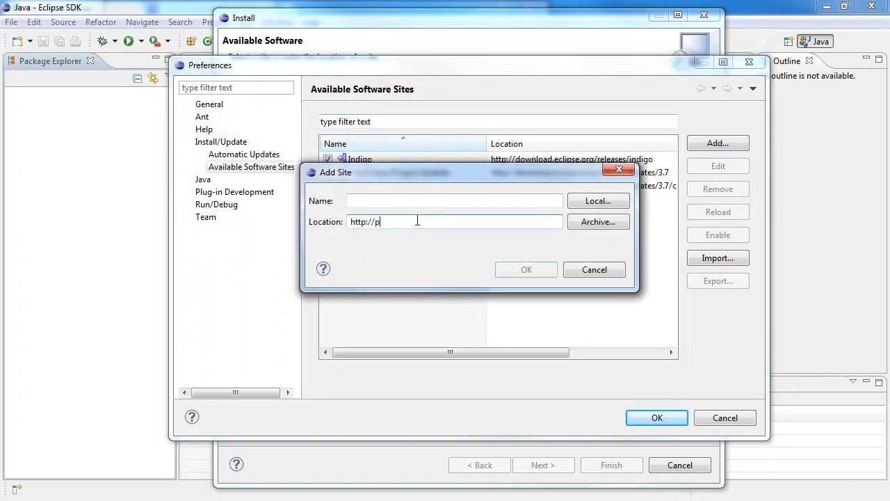
type("ydev.org")
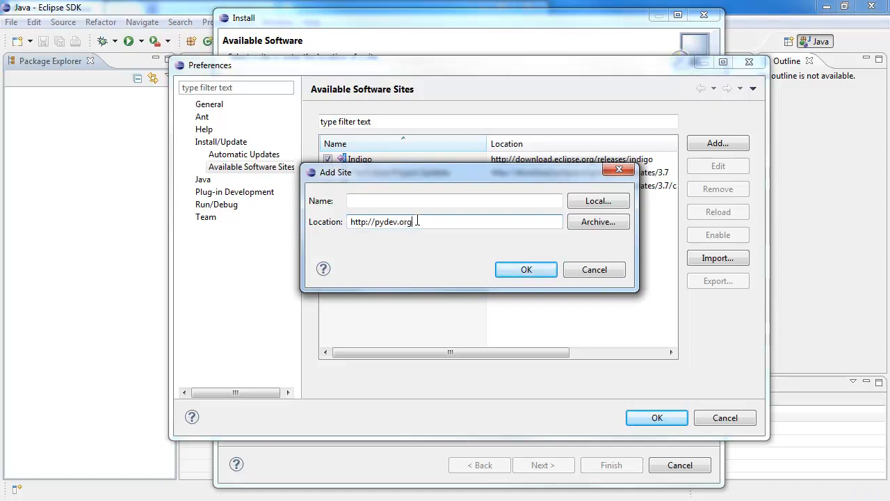
type("/updates")
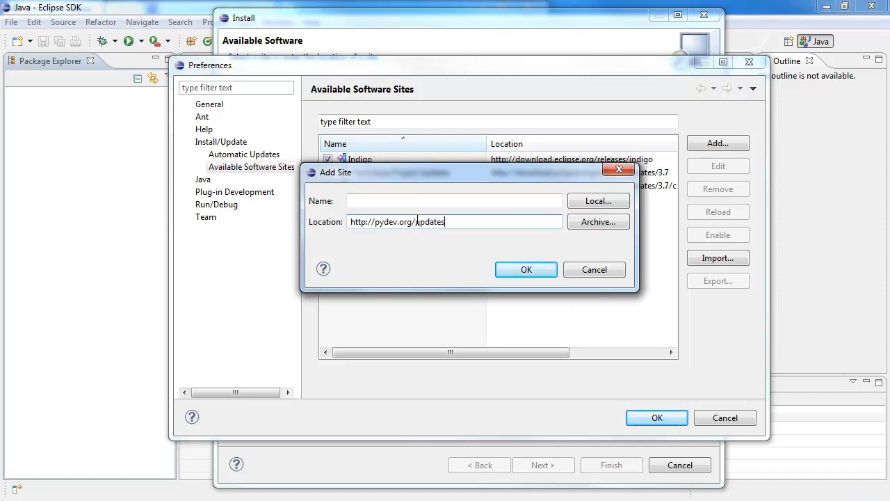
type("py3")
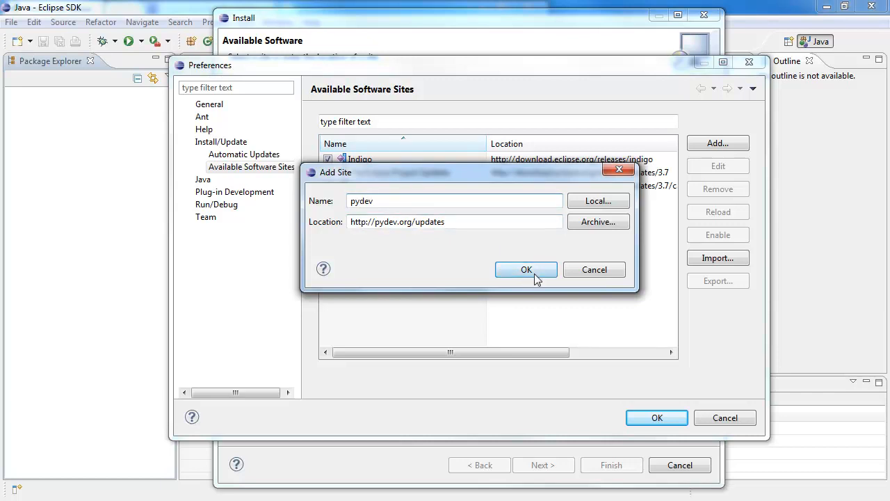
left_click(526, 270)
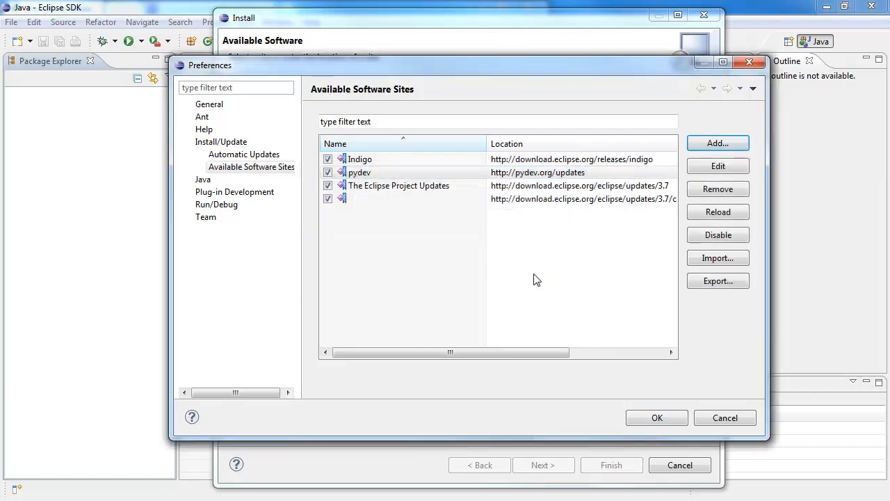
mouse_move(693, 414)
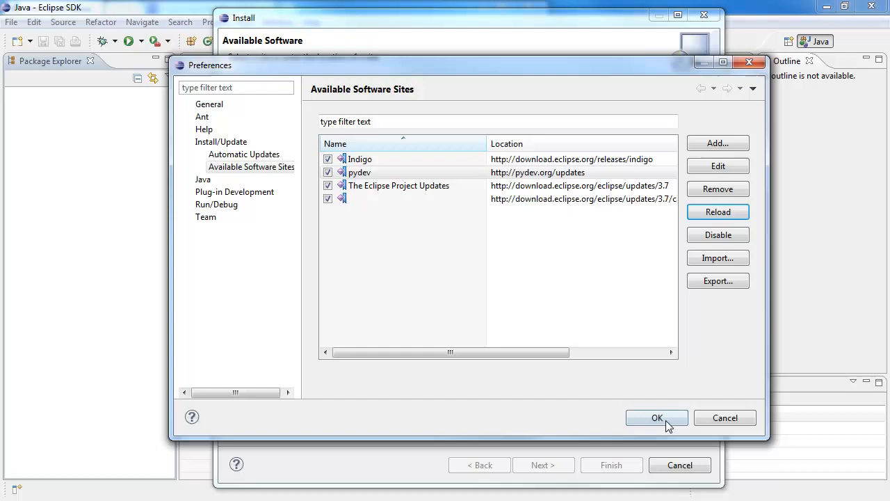
Save the site list and reopen Install New Software with pydev entered in Work with.
left_click(656, 417)
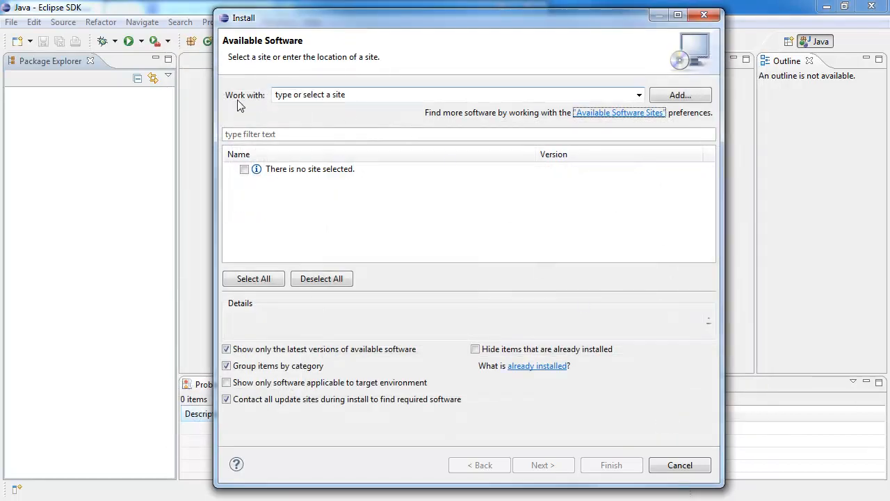
left_click(372, 94)
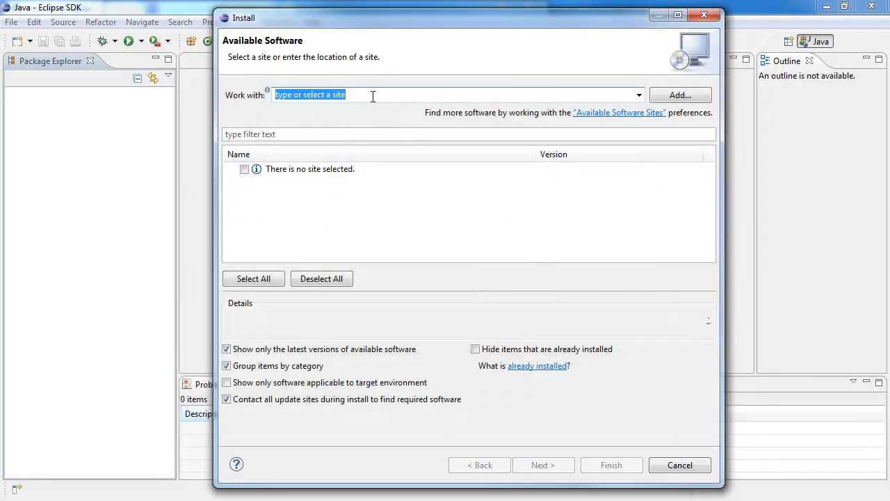
type("pydev")
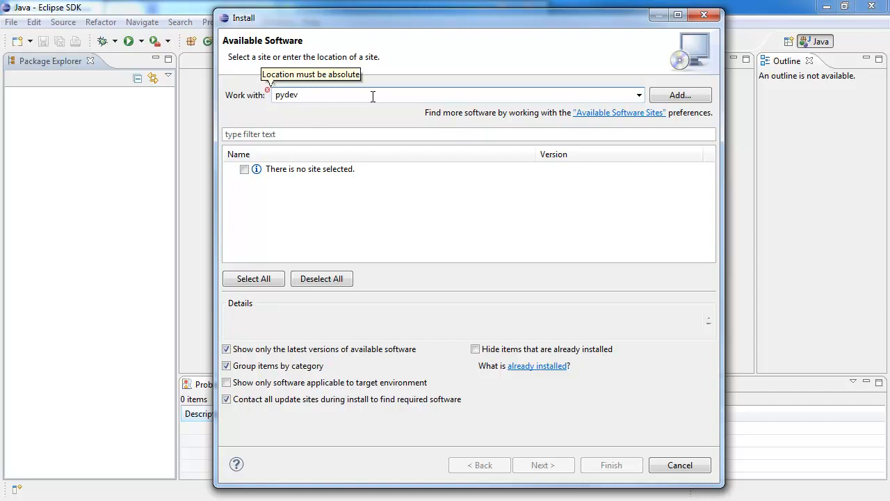
mouse_move(353, 122)
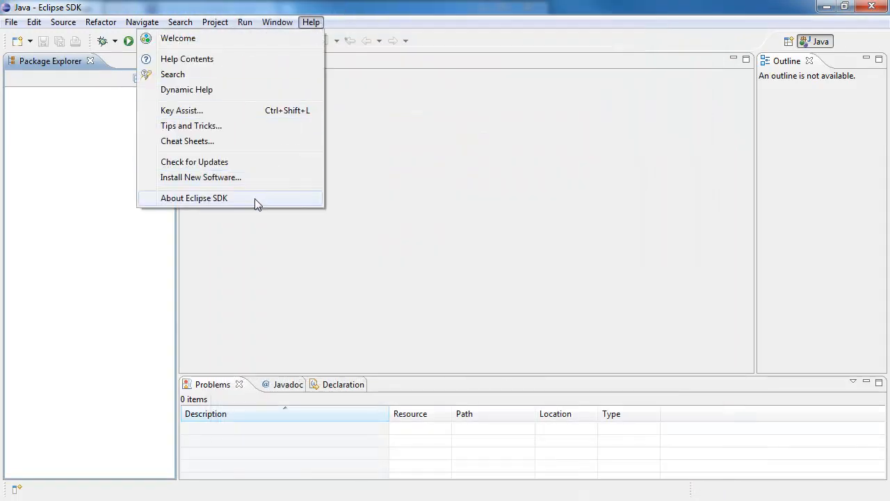
left_click(200, 177)
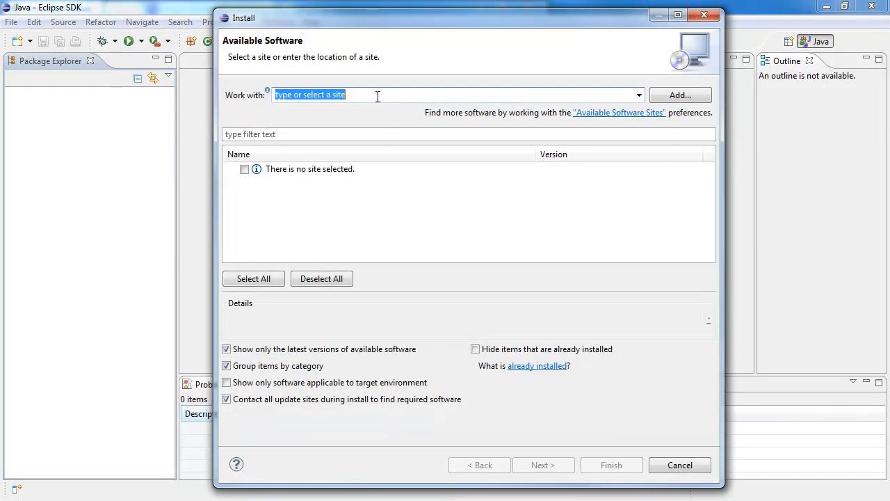
type("pydev")
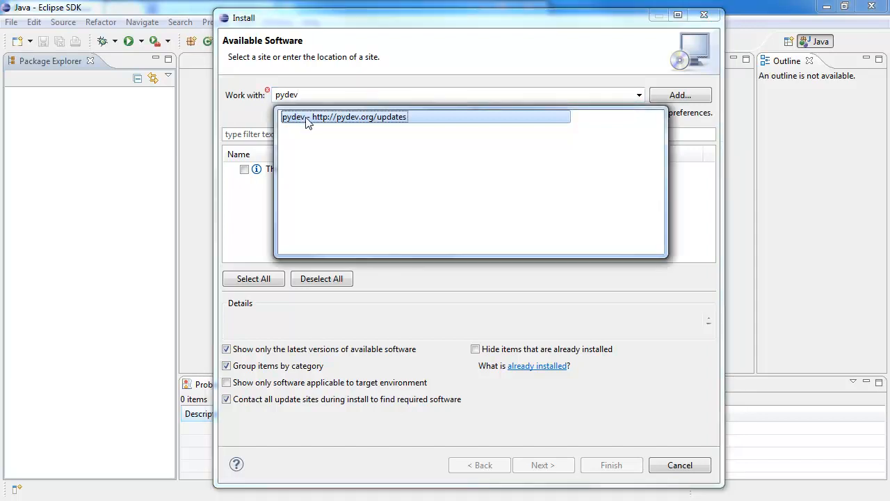
Select PyDev from the pydev update site and calculate its install requirements.
left_click(344, 117)
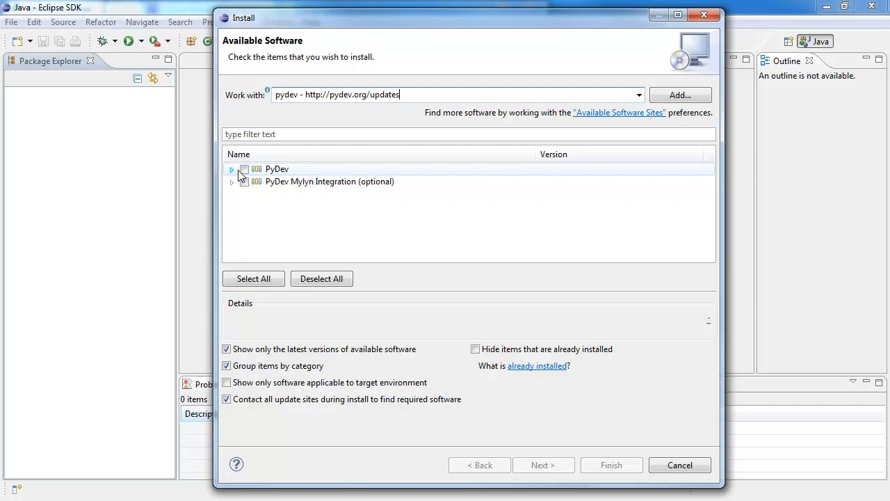
left_click(244, 170)
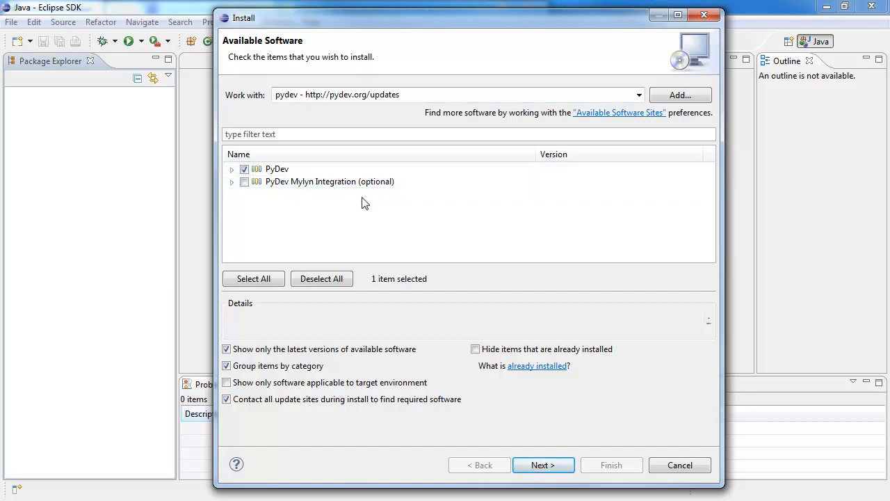
left_click(543, 464)
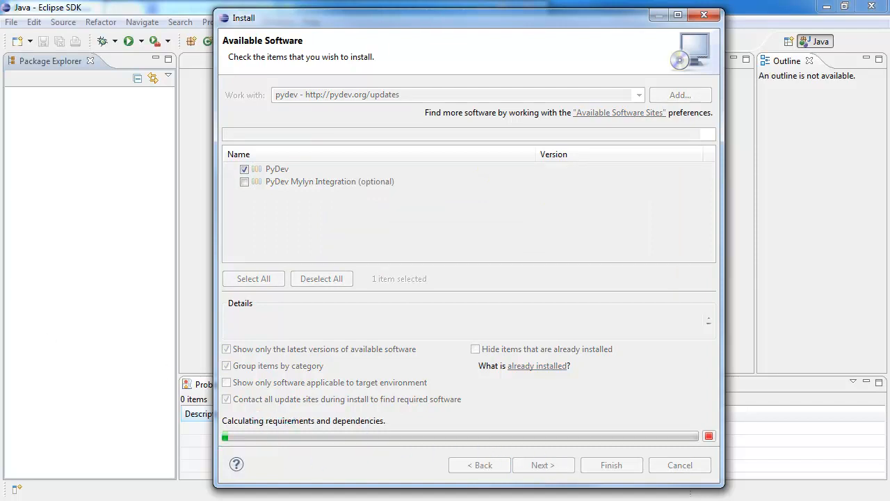
left_click(542, 465)
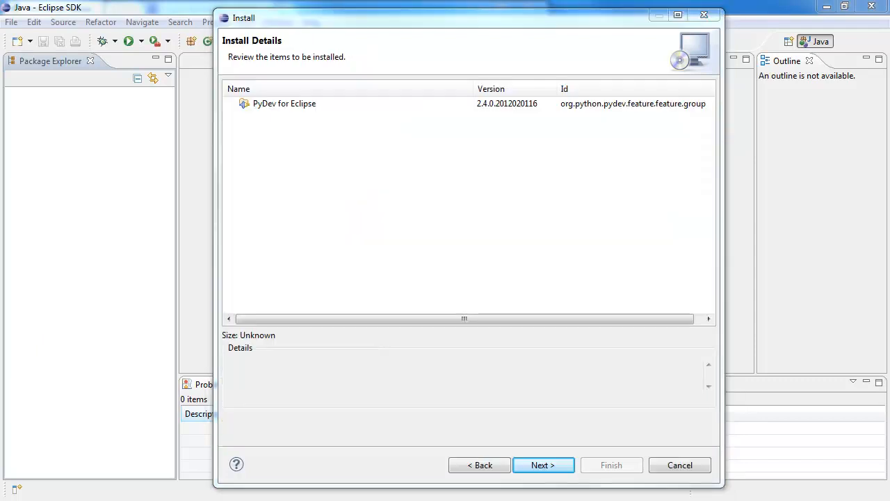
mouse_move(492, 31)
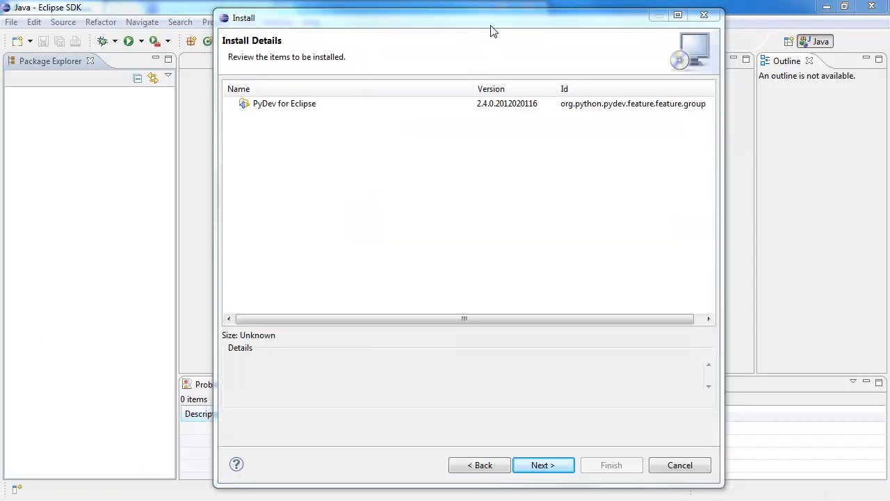
Review PyDev for Eclipse 2.4.0, accept its license terms and start installing.
left_click(283, 103)
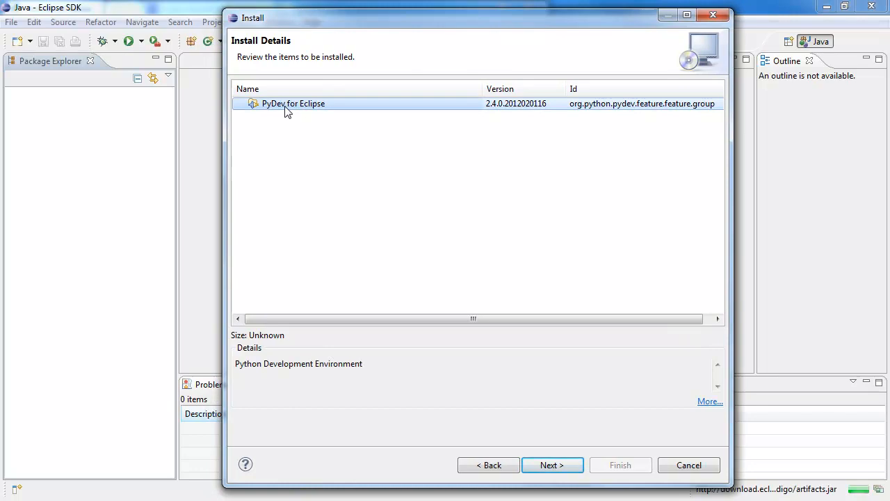
left_click(550, 465)
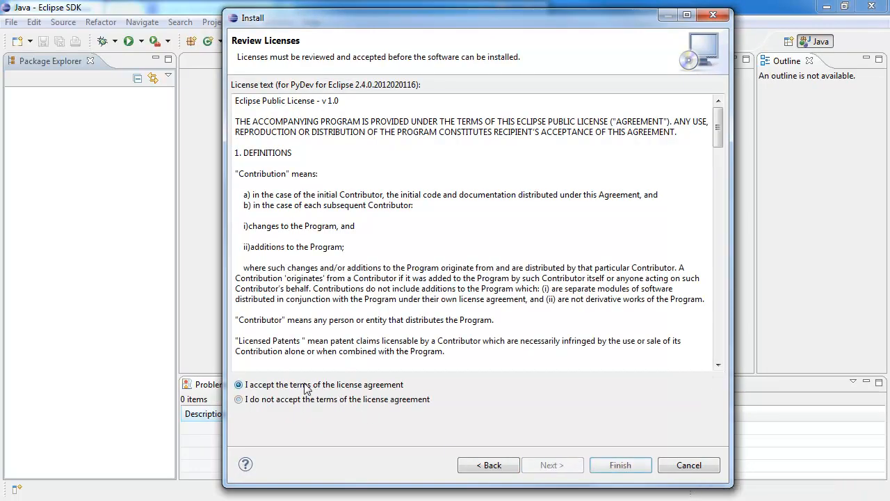
left_click(619, 465)
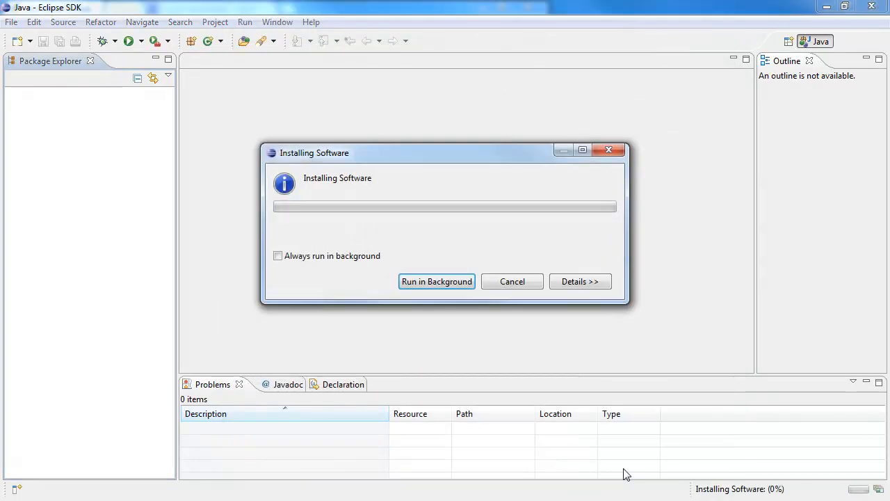
mouse_move(11, 312)
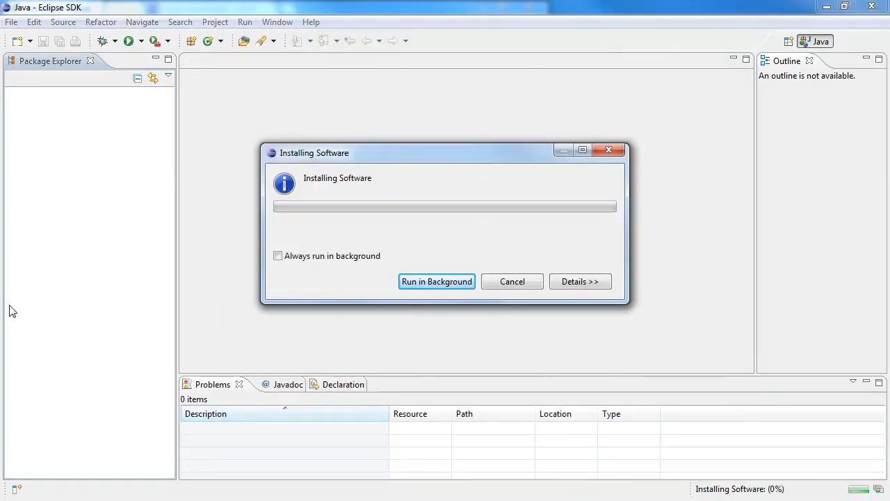
mouse_move(312, 225)
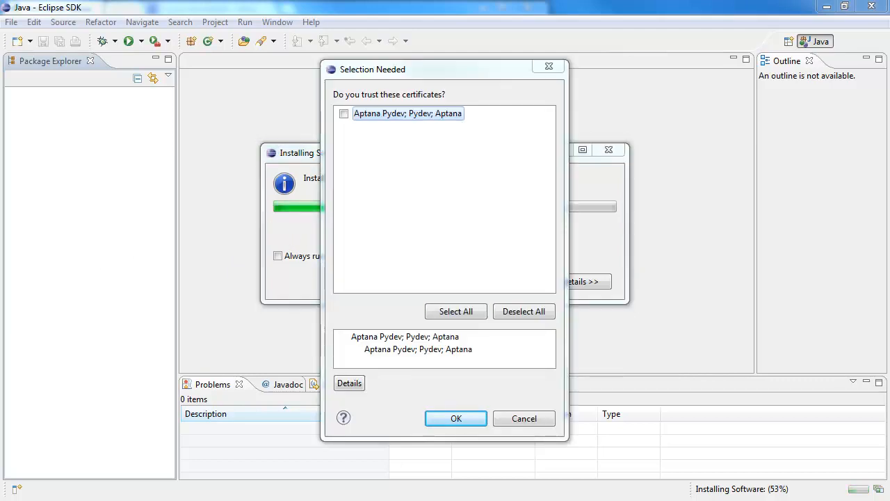
mouse_move(417, 86)
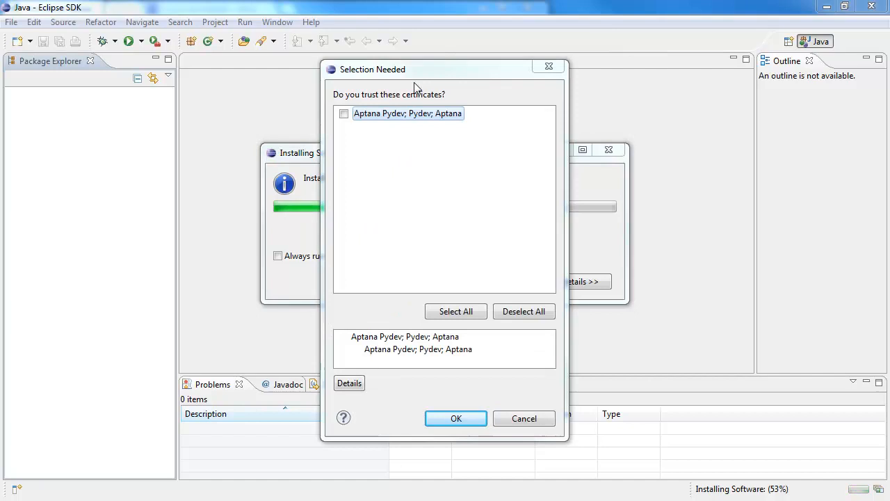
Trust the Aptana Pydev certificate so the PyDev installation completes.
left_click(344, 114)
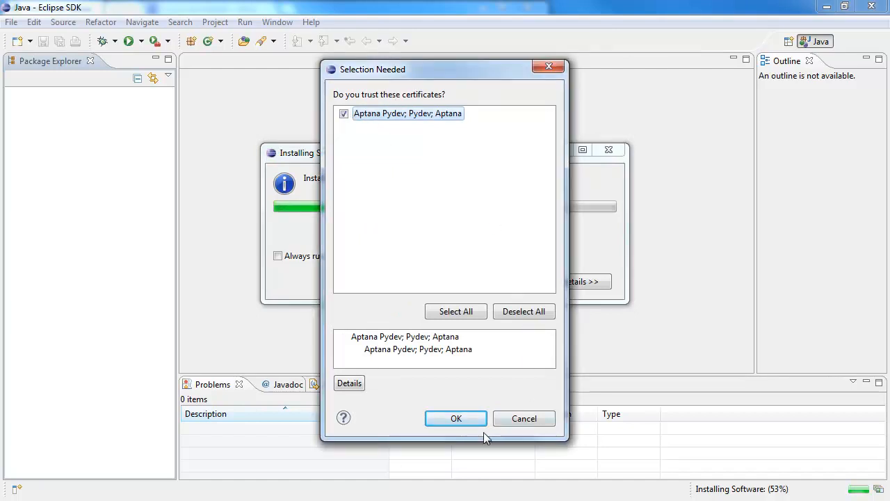
left_click(456, 417)
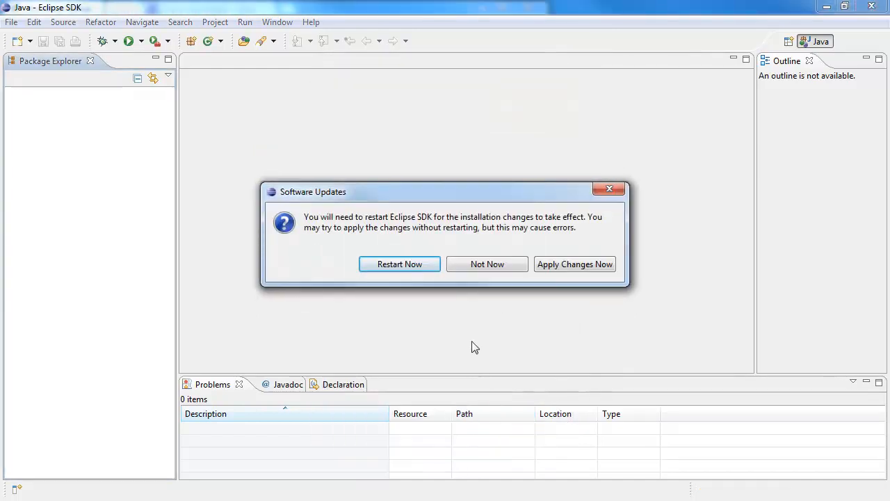
mouse_move(399, 267)
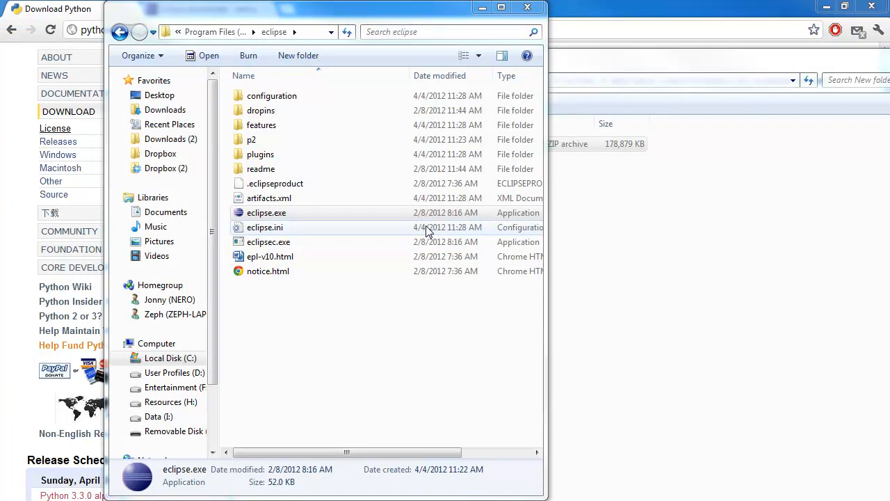
Relaunch eclipse.exe and accept the EclipseDemo workspace to reach the empty workbench.
double_click(267, 212)
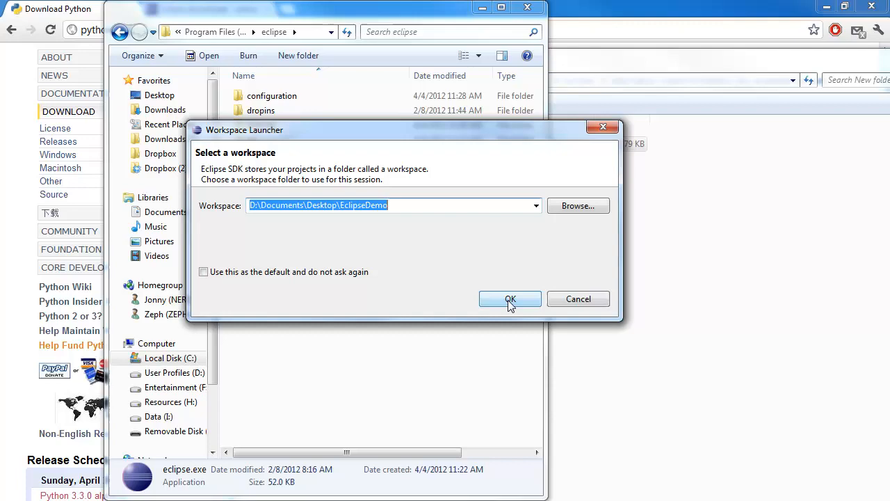
left_click(509, 298)
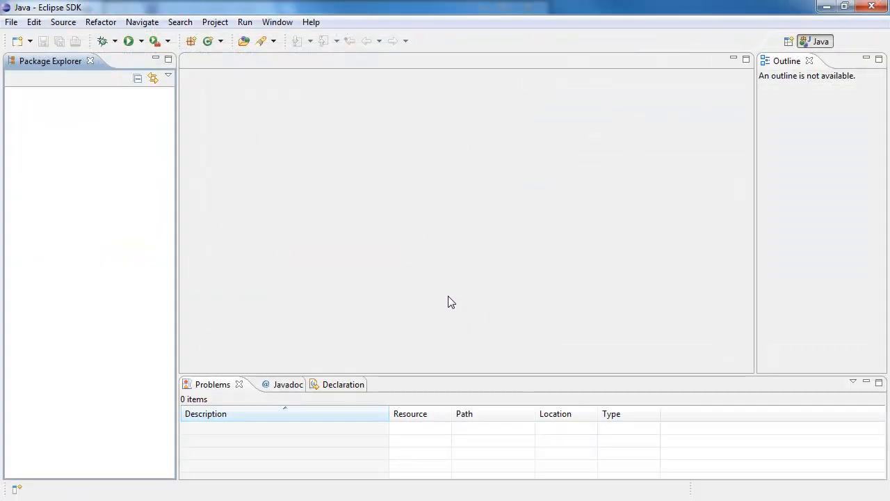
mouse_move(192, 118)
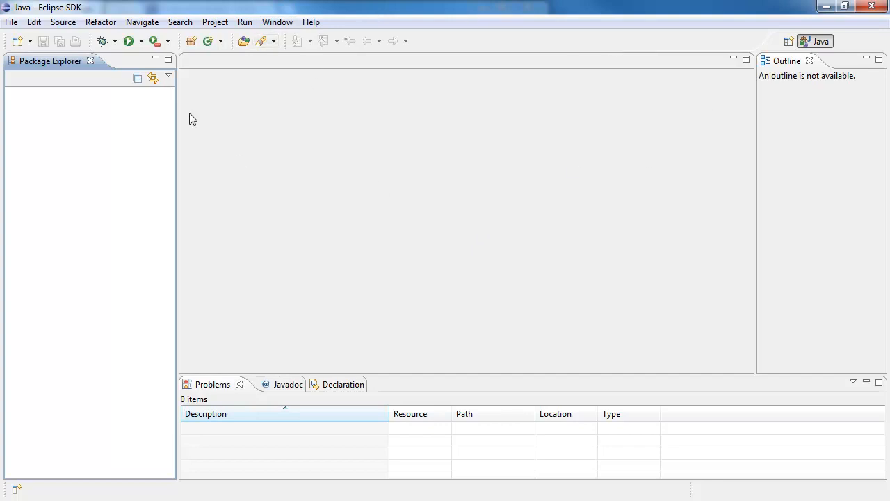
mouse_move(436, 80)
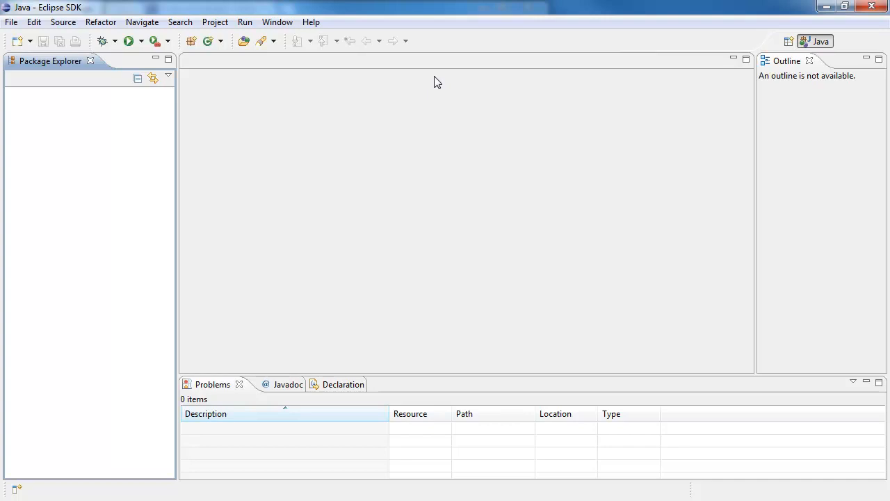
mouse_move(277, 22)
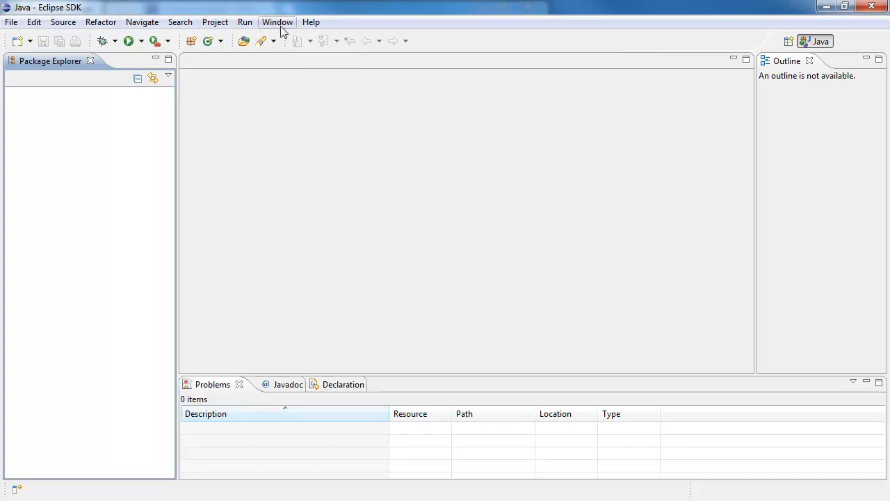
Open Window > Preferences and expand the General category.
left_click(277, 23)
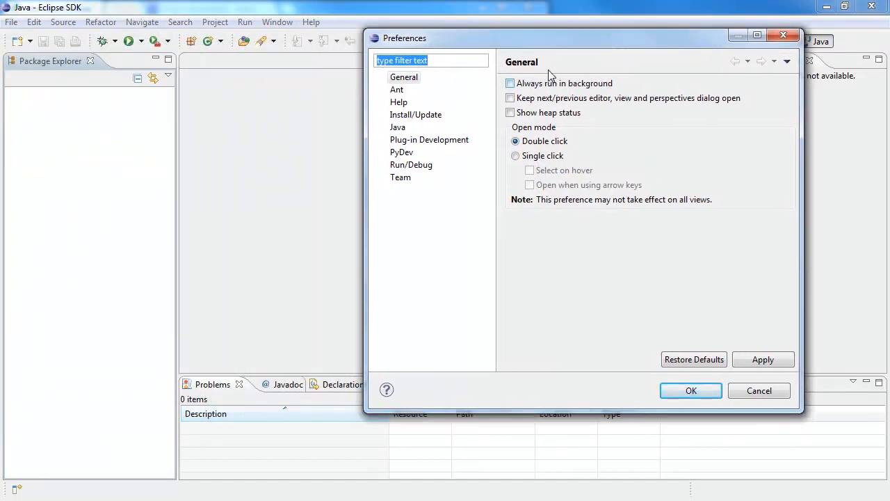
mouse_move(549, 70)
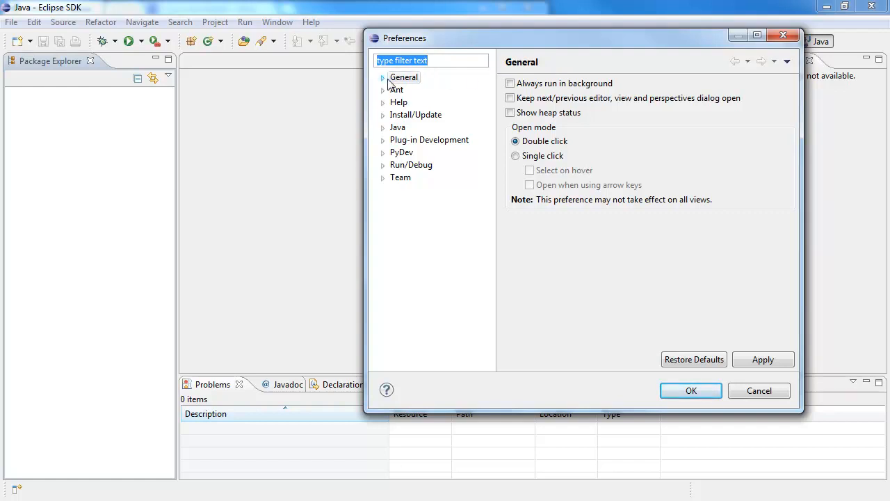
left_click(382, 78)
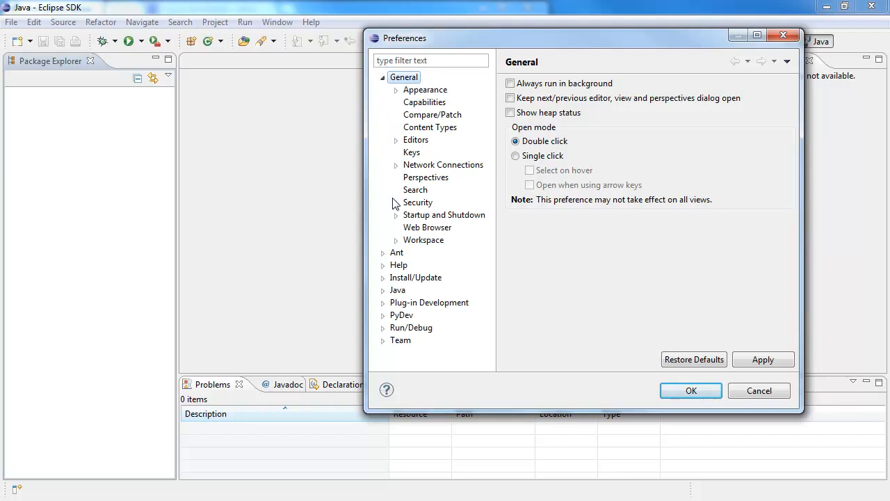
Enable Show line numbers under General > Editors > Text Editors, then expand PyDev.
left_click(395, 139)
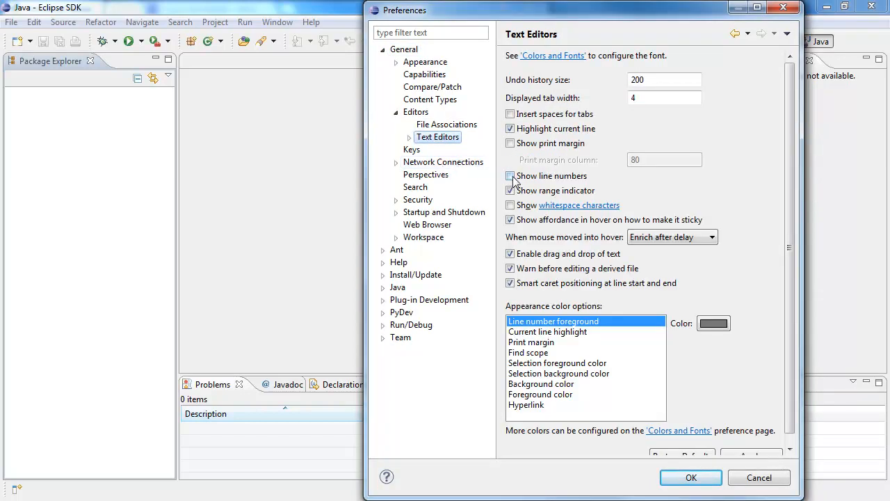
left_click(509, 175)
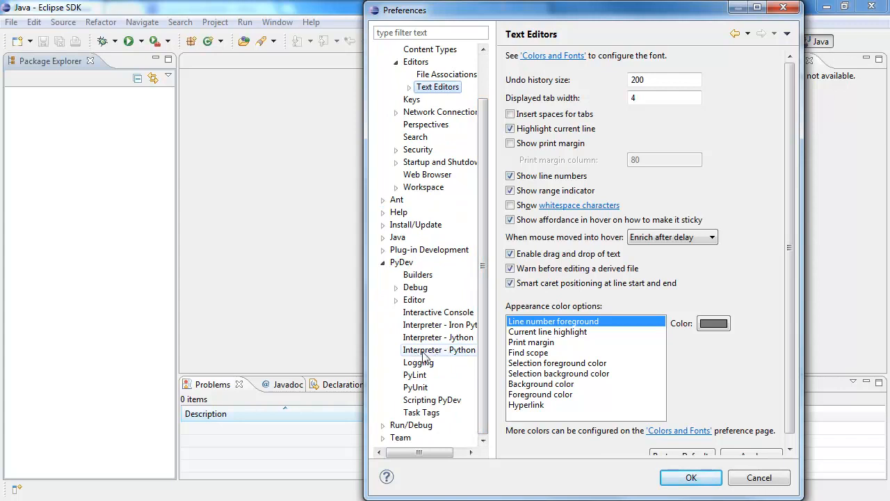
left_click(440, 350)
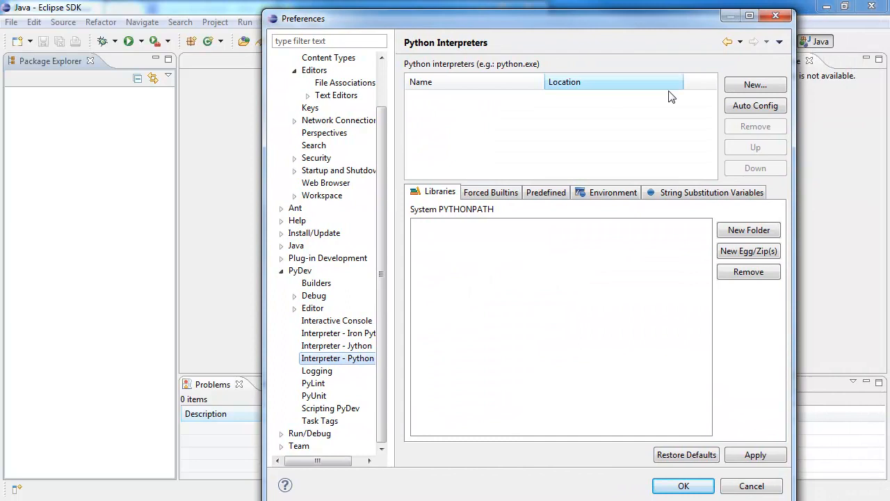
Add interpreter 'python 2.7.2' at C:\Python27\python.exe, accepting the suggested system PYTHONPATH folders.
left_click(755, 85)
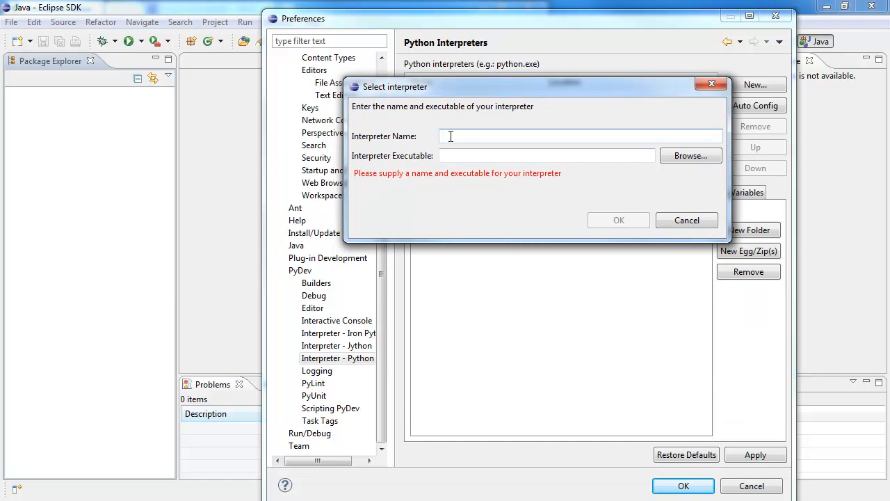
type("python 2")
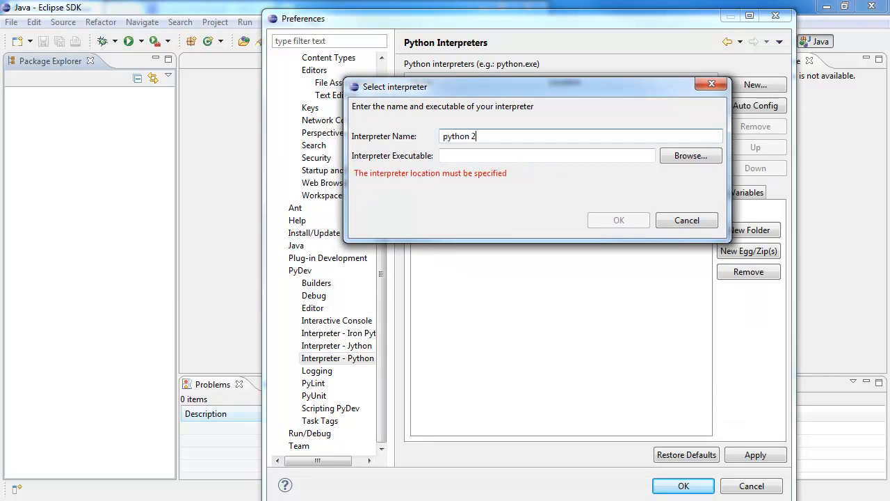
type(".7.2")
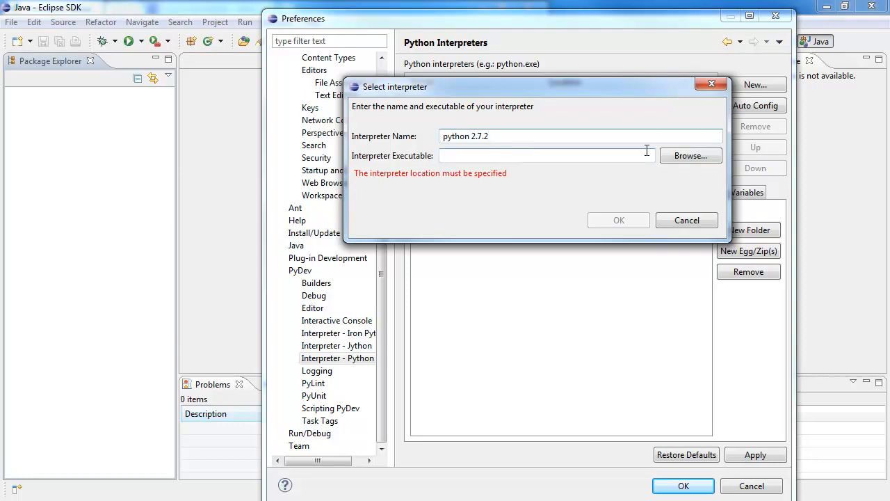
left_click(690, 156)
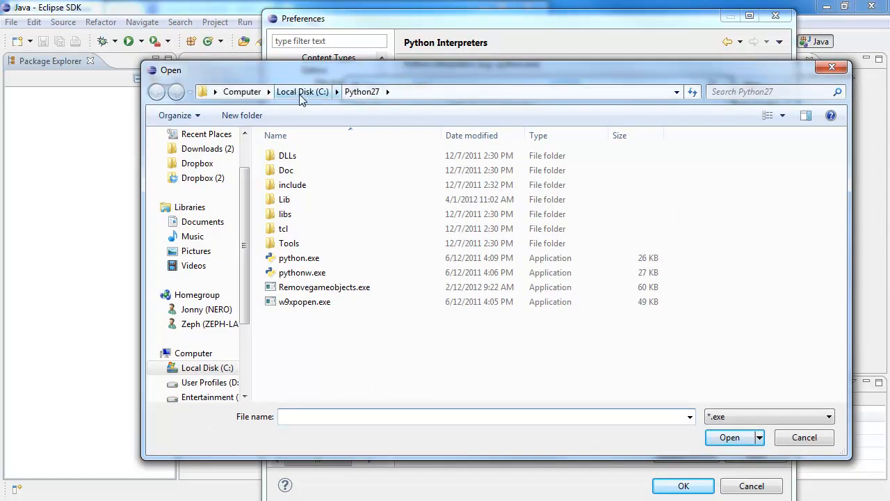
left_click(302, 92)
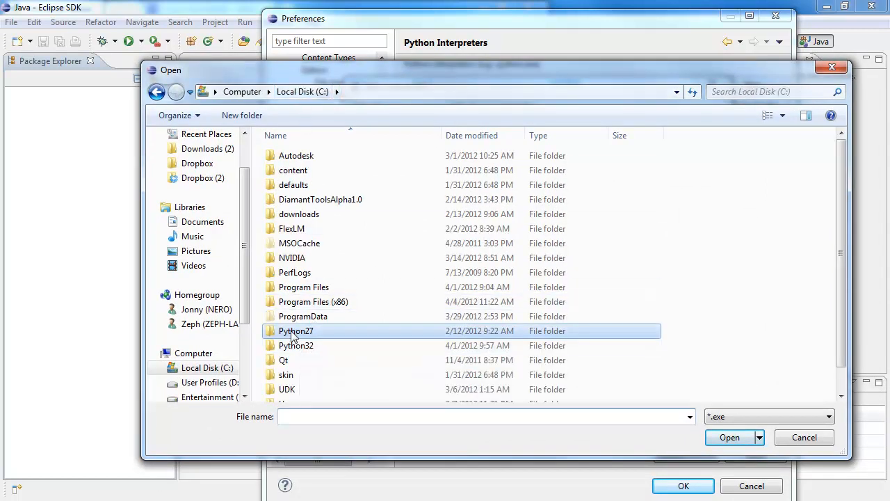
double_click(295, 331)
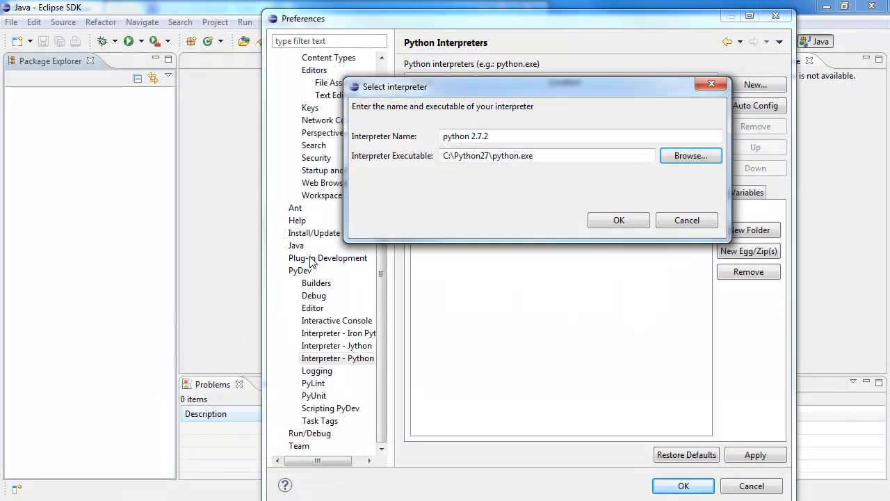
left_click(617, 220)
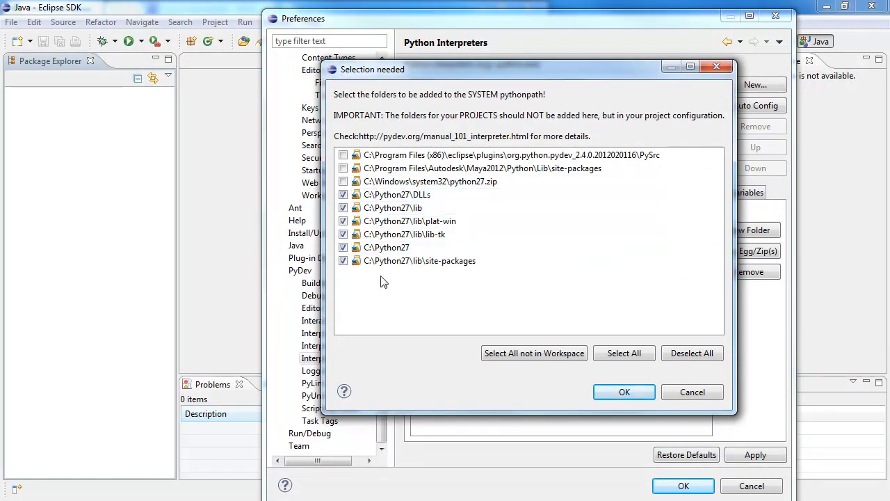
left_click(623, 393)
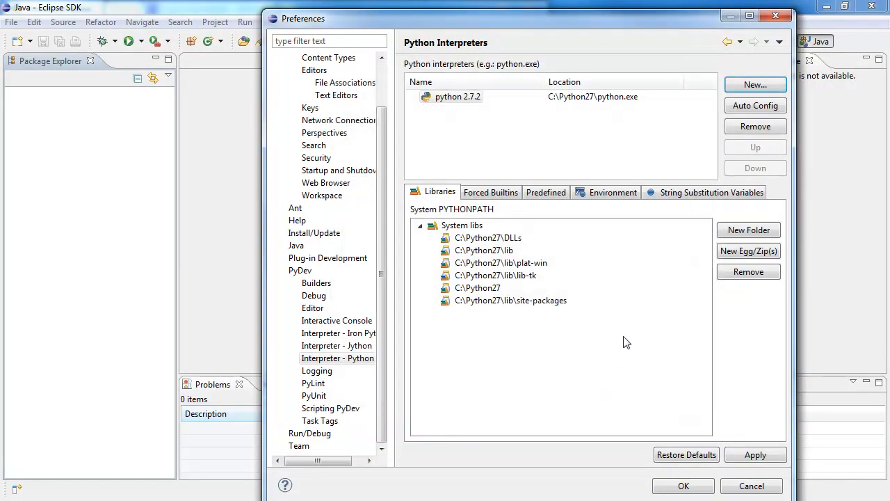
mouse_move(573, 103)
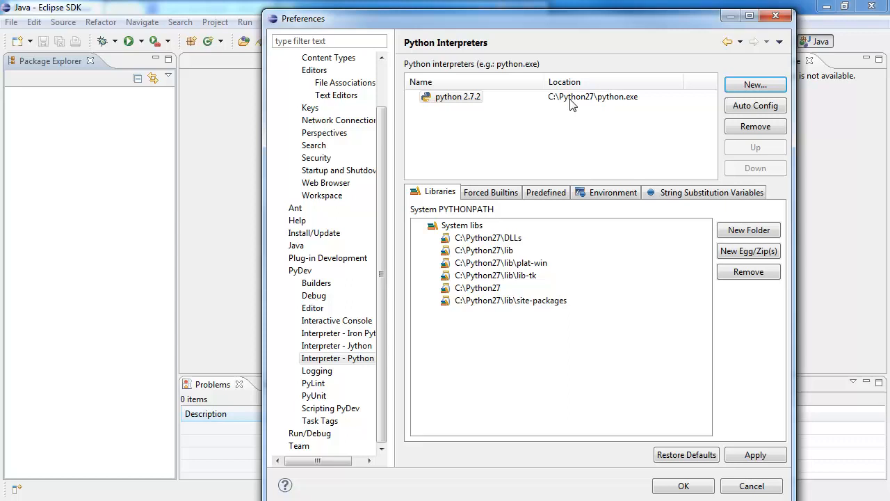
left_click(756, 85)
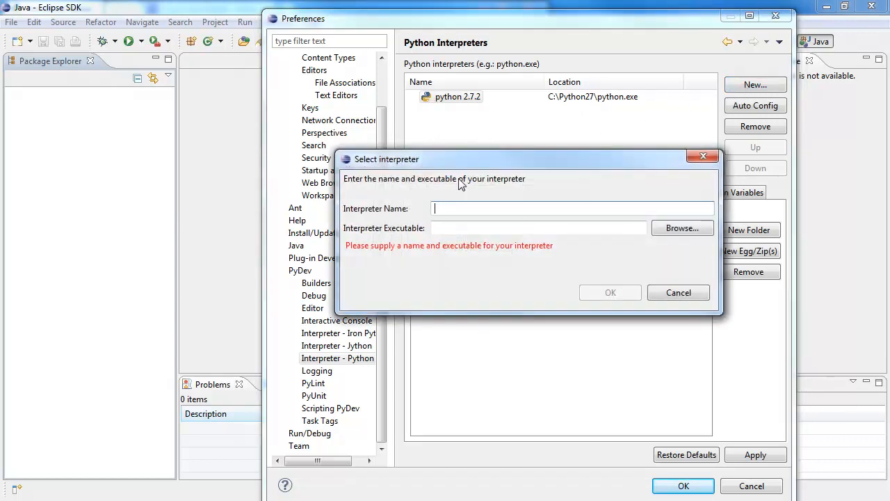
Add interpreter 'python 3.2.2' at C:\Python32\python.exe with its suggested system library folders.
type("python 3")
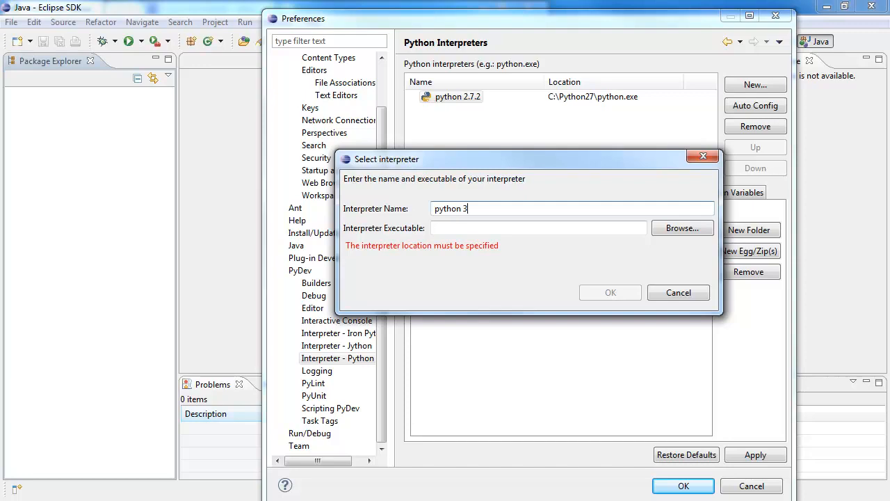
type(".2.2")
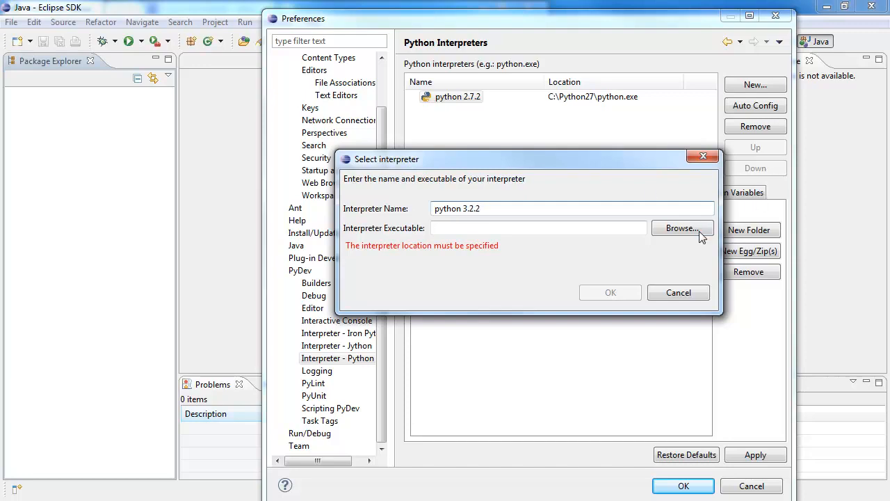
left_click(682, 228)
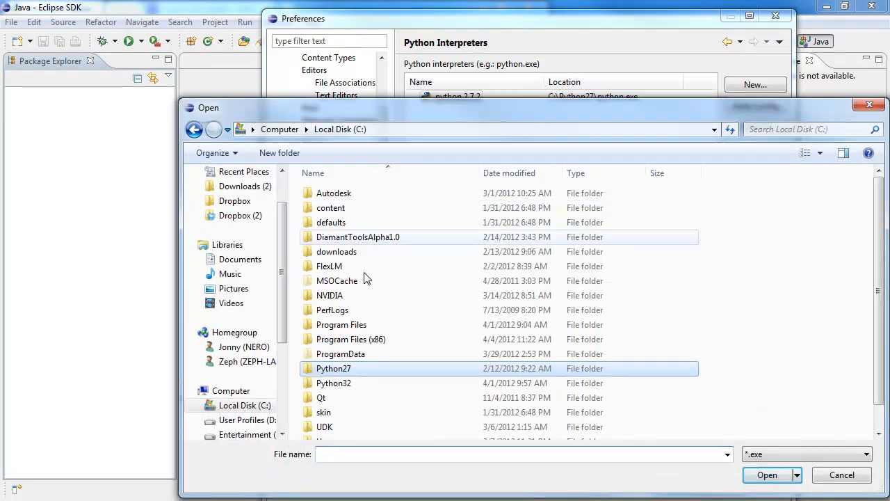
double_click(334, 382)
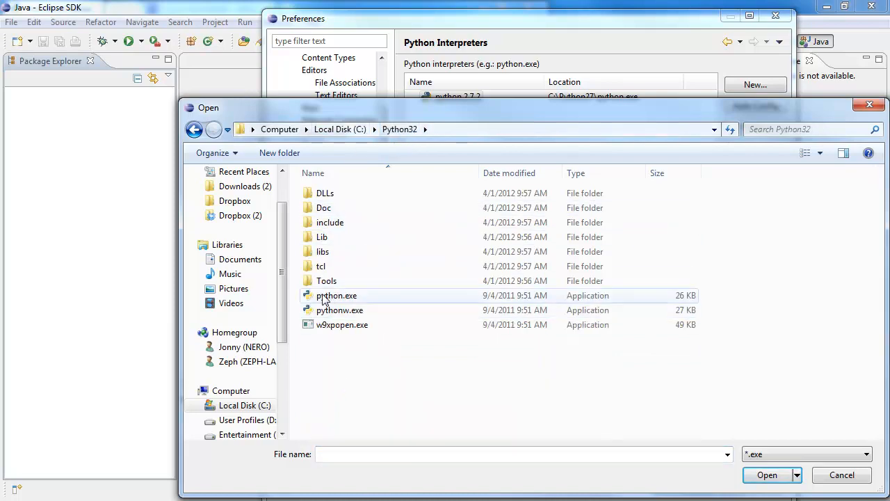
left_click(767, 474)
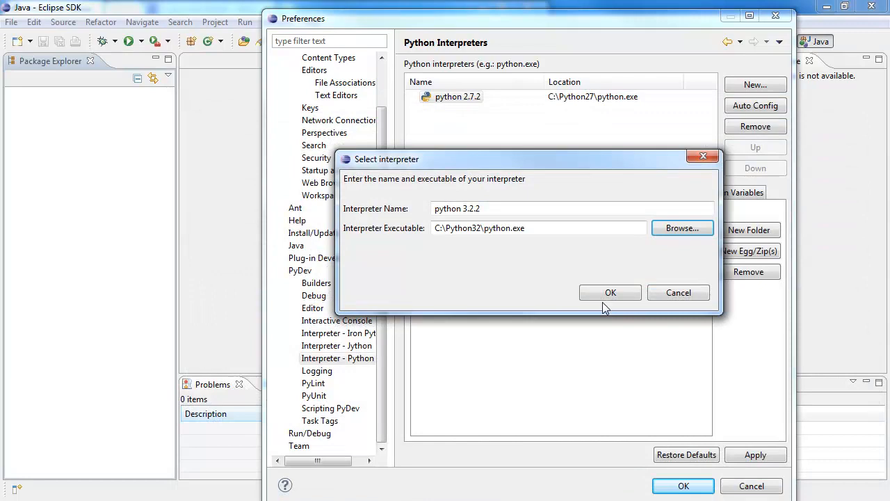
left_click(609, 292)
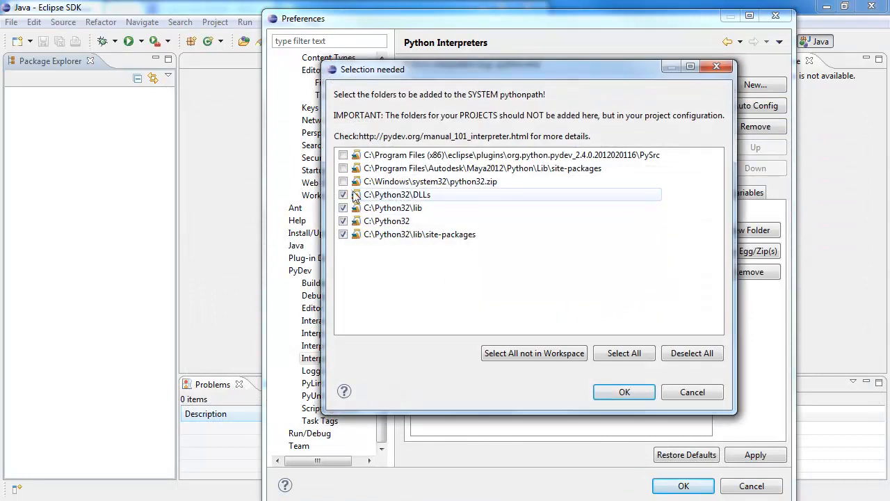
left_click(623, 393)
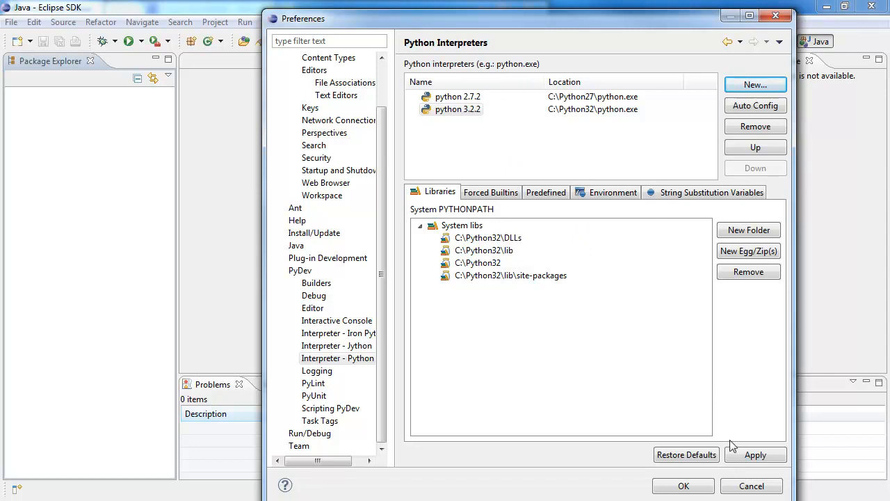
Apply the interpreter settings and close Preferences with OK.
left_click(756, 453)
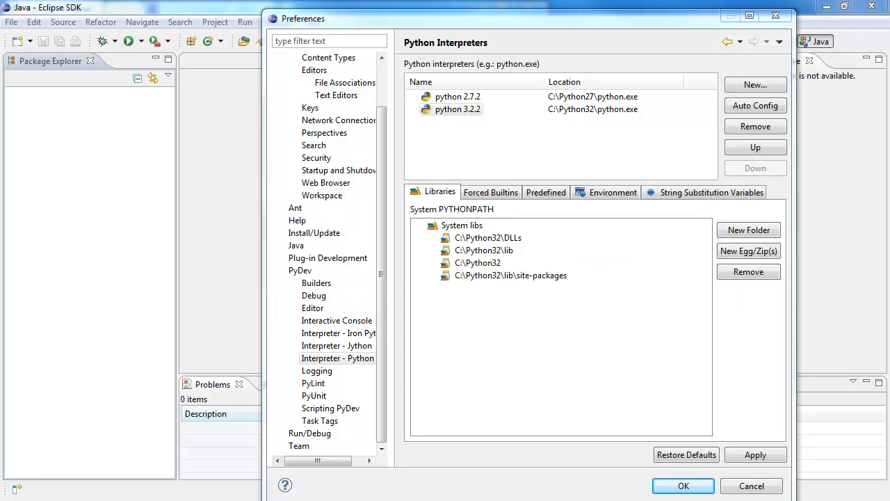
left_click(683, 485)
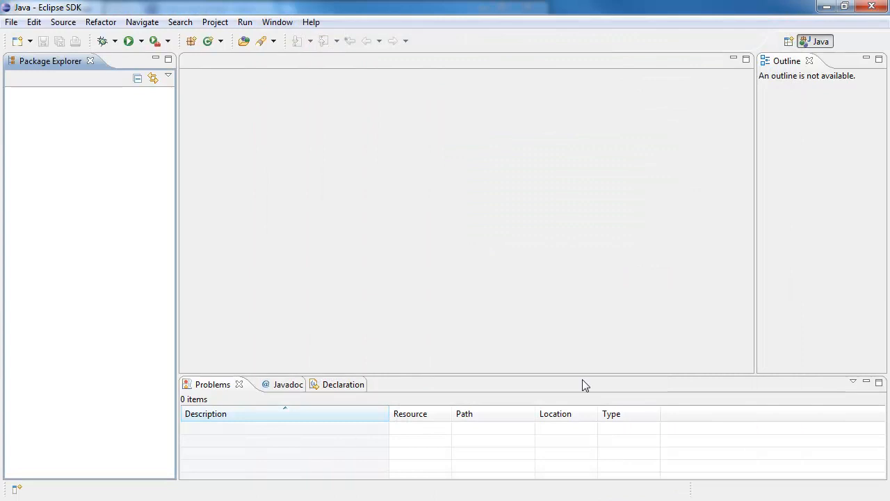
mouse_move(136, 100)
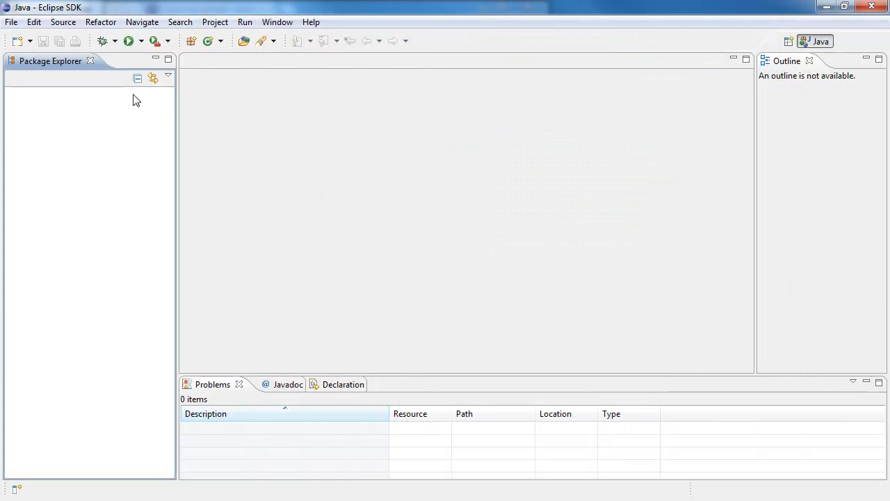
Start File > New > Project and proceed into the PyDev Project wizard.
left_click(11, 22)
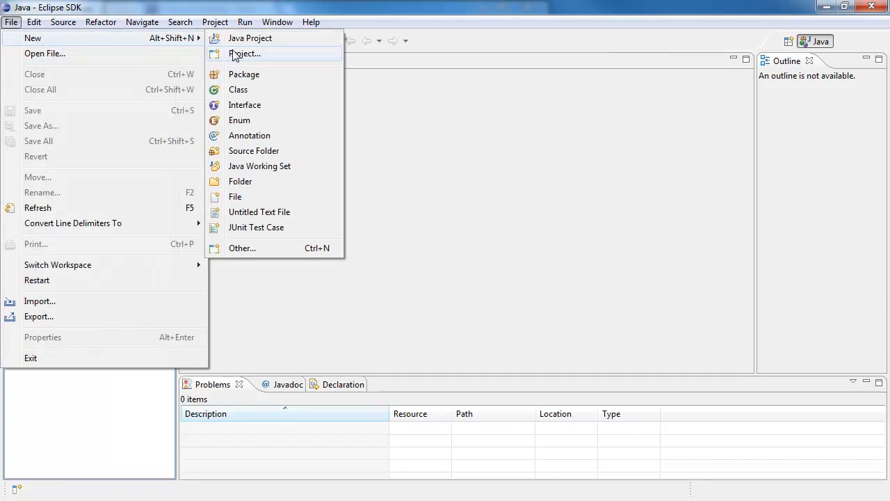
left_click(245, 53)
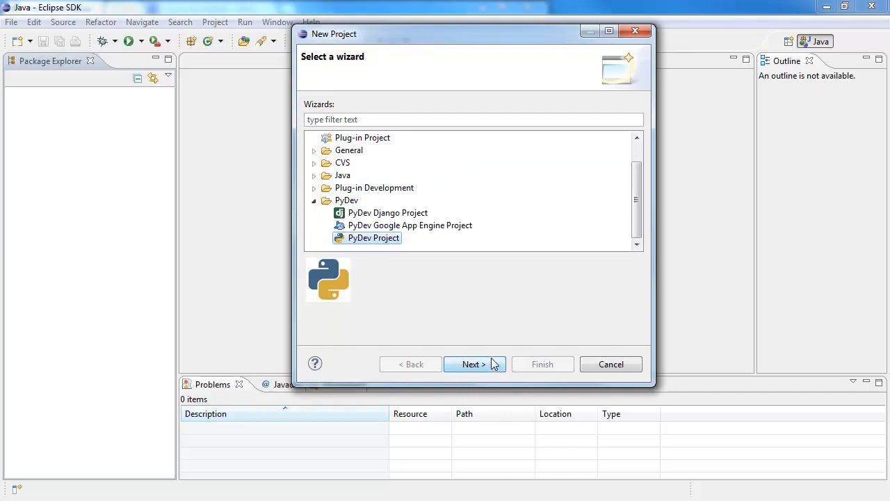
left_click(473, 365)
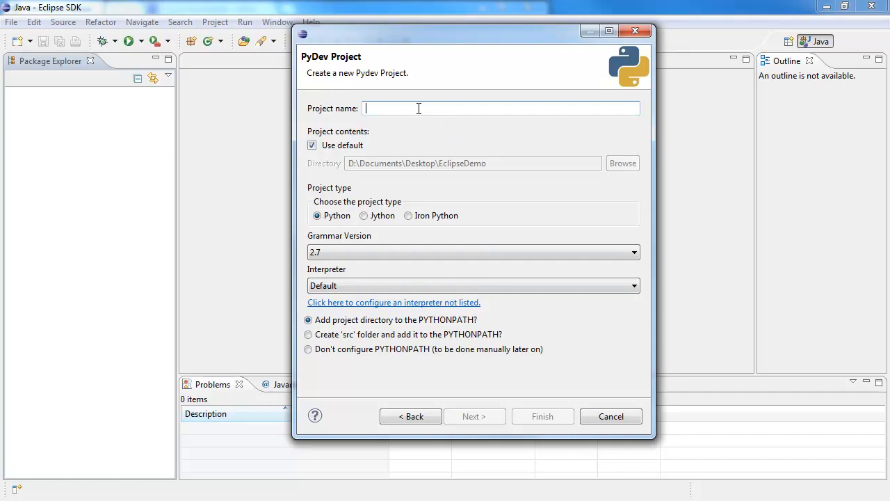
Name the project HelloWorld, keep grammar 2.7, select interpreter python 2.7.2 and finish.
type("HelloWorld")
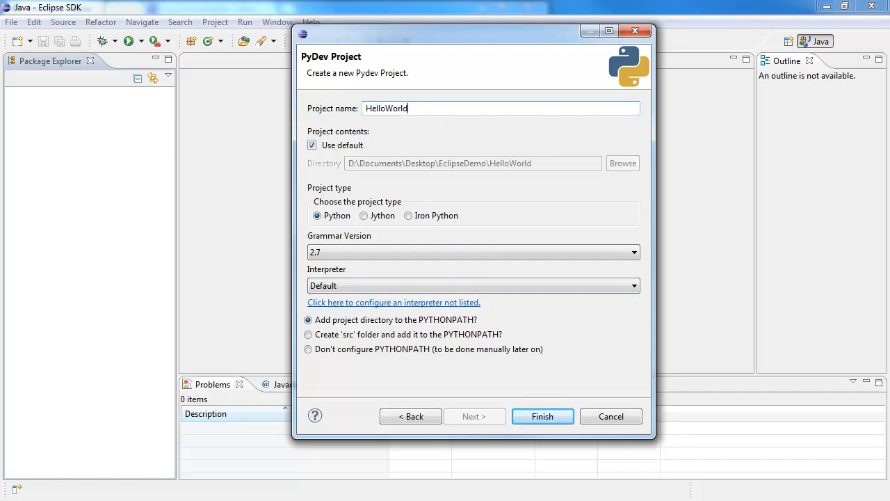
left_click(632, 252)
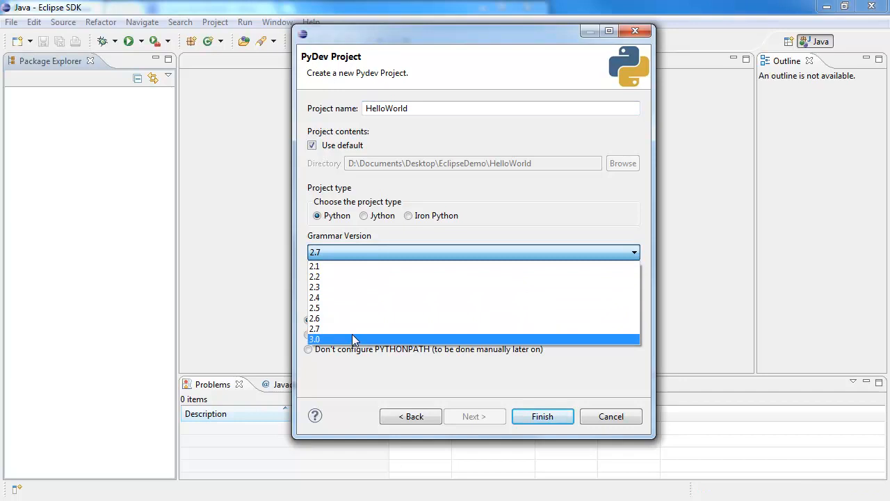
mouse_move(331, 342)
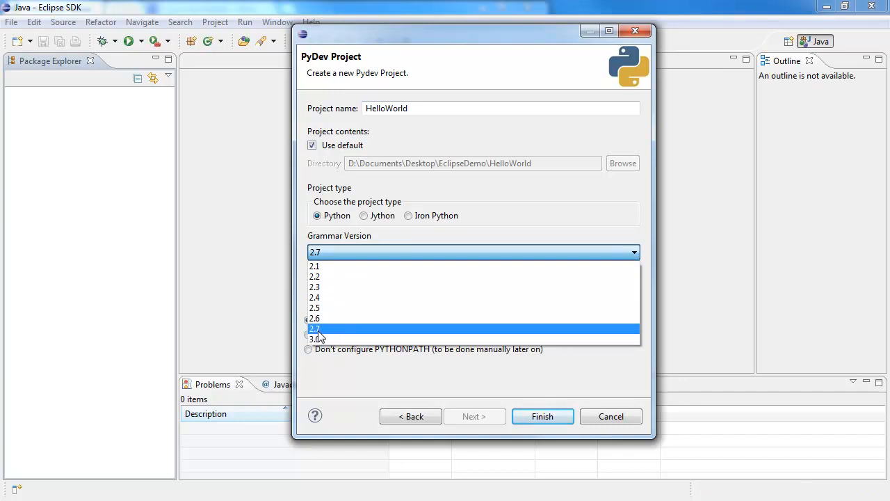
left_click(314, 328)
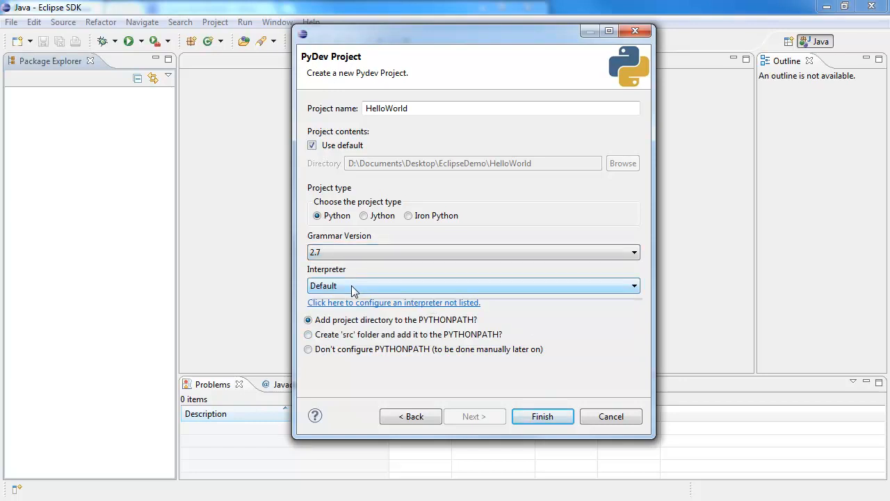
left_click(475, 285)
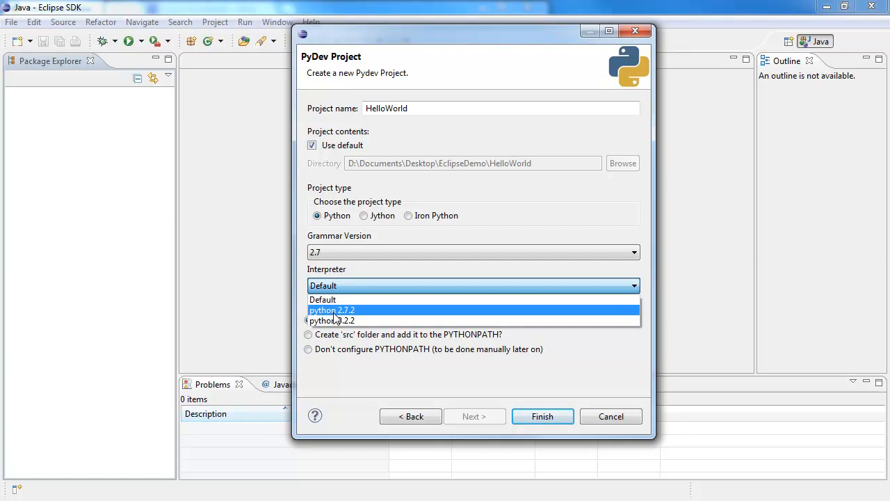
left_click(331, 309)
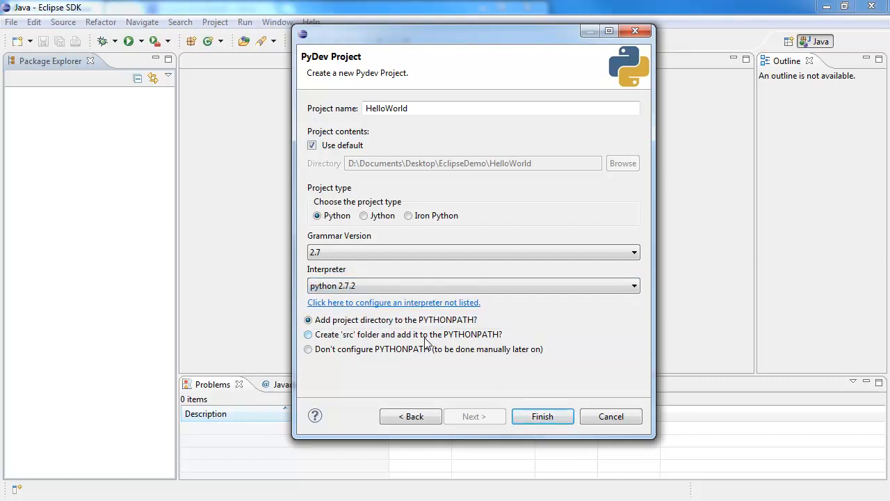
left_click(542, 416)
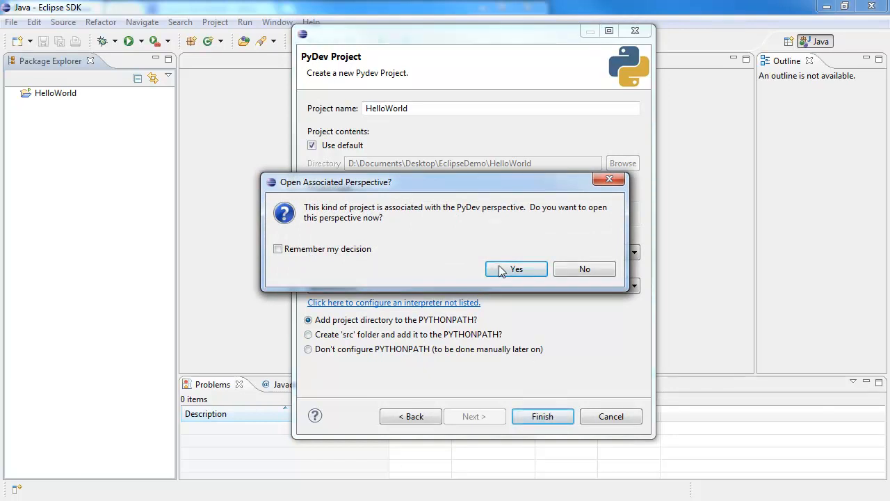
mouse_move(381, 225)
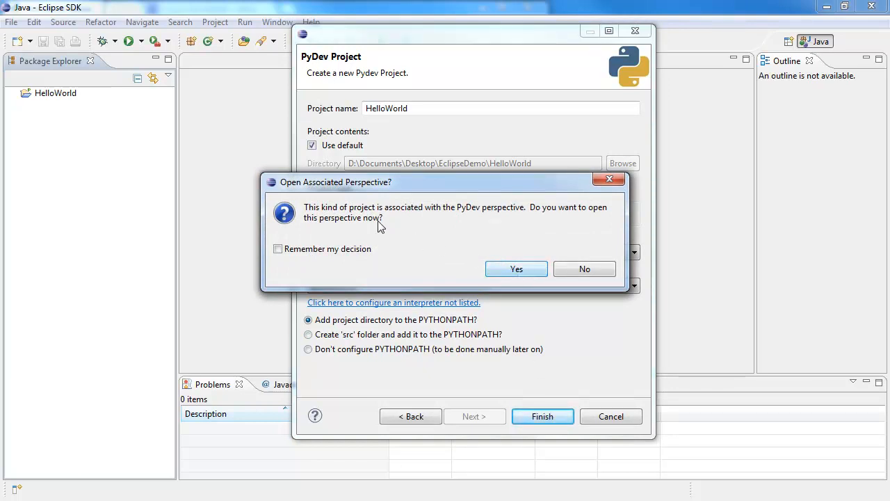
Accept opening the PyDev perspective and close the Java perspective tab.
left_click(516, 270)
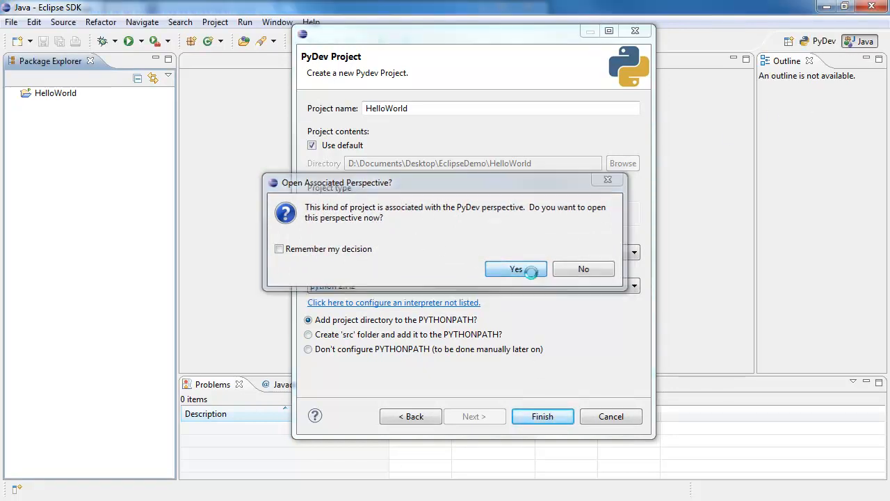
left_click(515, 270)
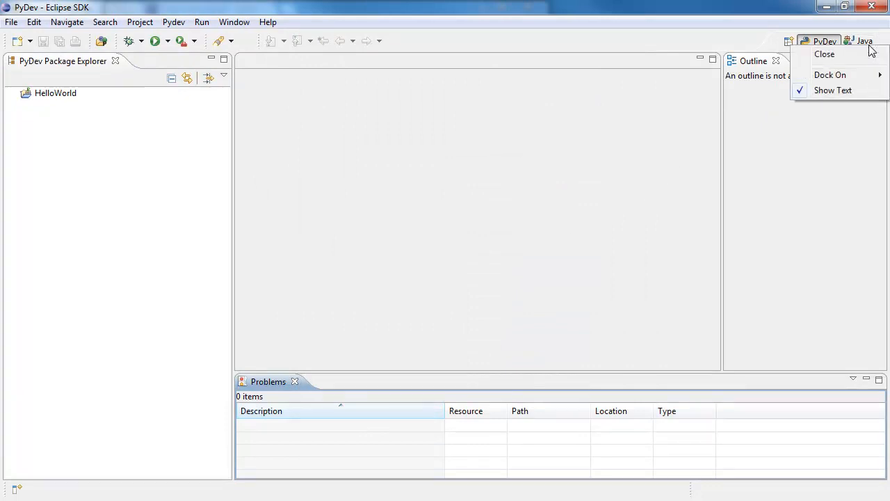
left_click(824, 42)
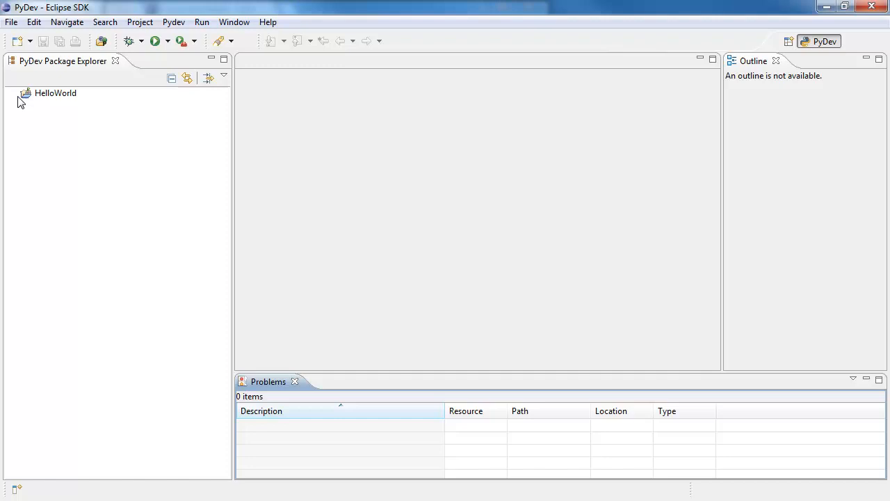
Create a new file HelloWorld.py in the HelloWorld project via its context menu.
left_click(56, 92)
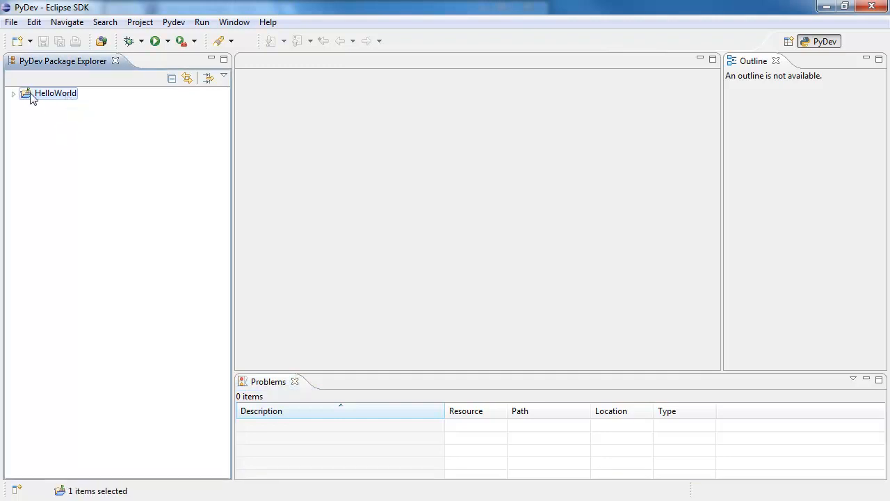
right_click(55, 92)
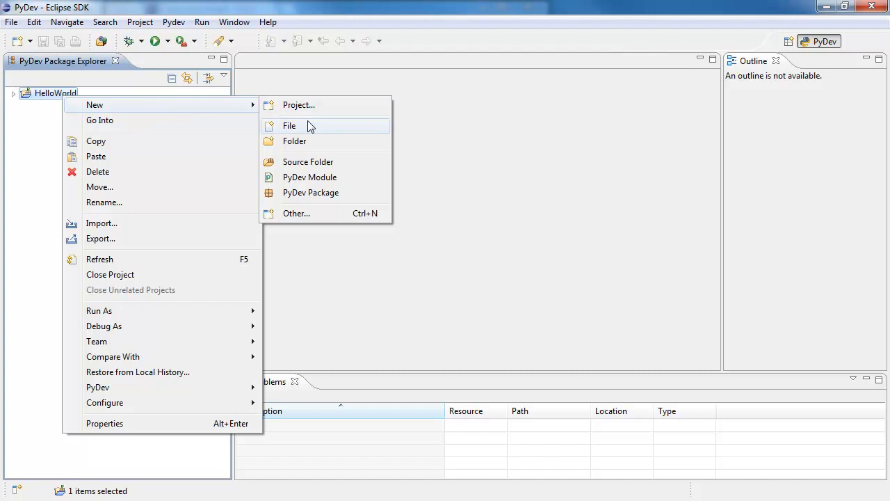
left_click(290, 125)
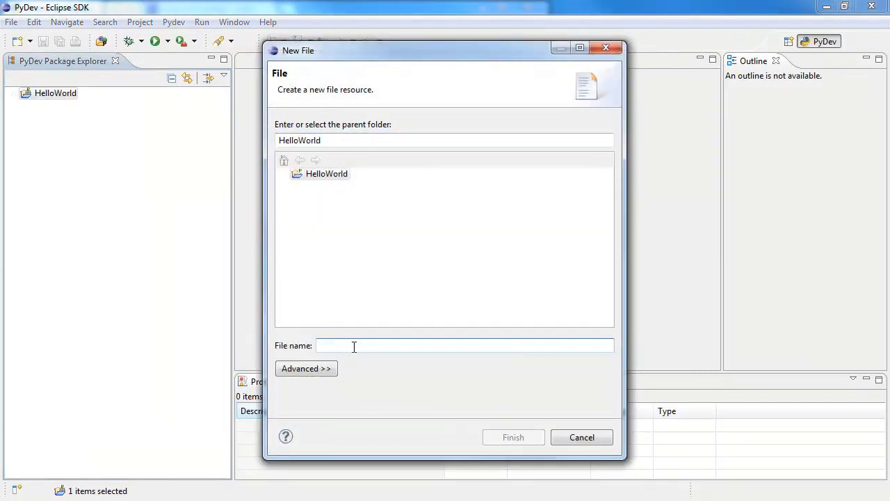
type("Hellow")
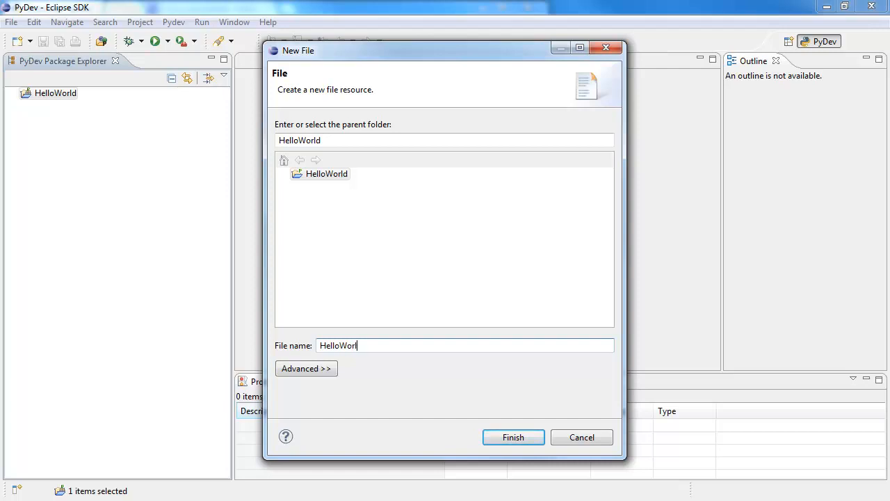
type("d.py")
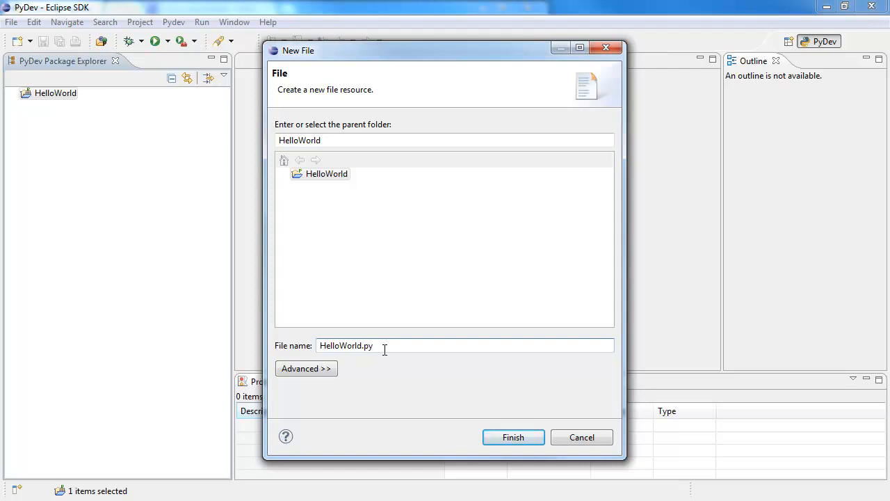
left_click(514, 437)
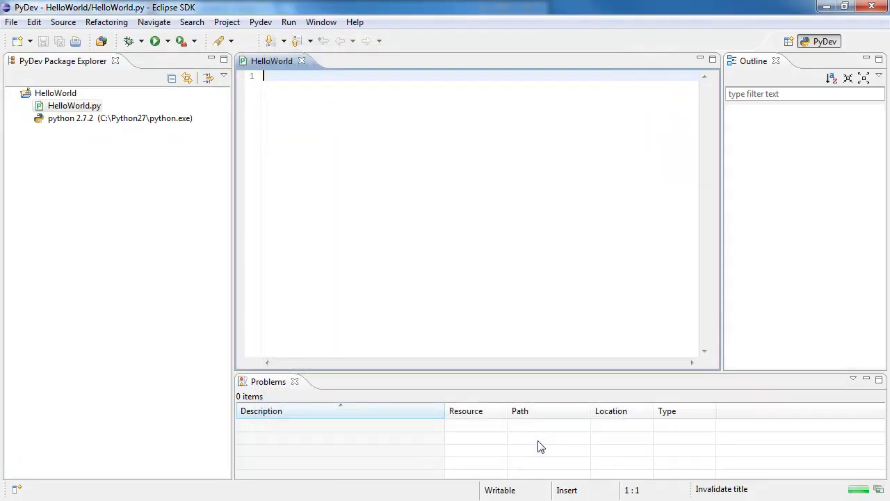
Type the line print "Hello World" into the empty HelloWorld.py editor.
left_click(74, 106)
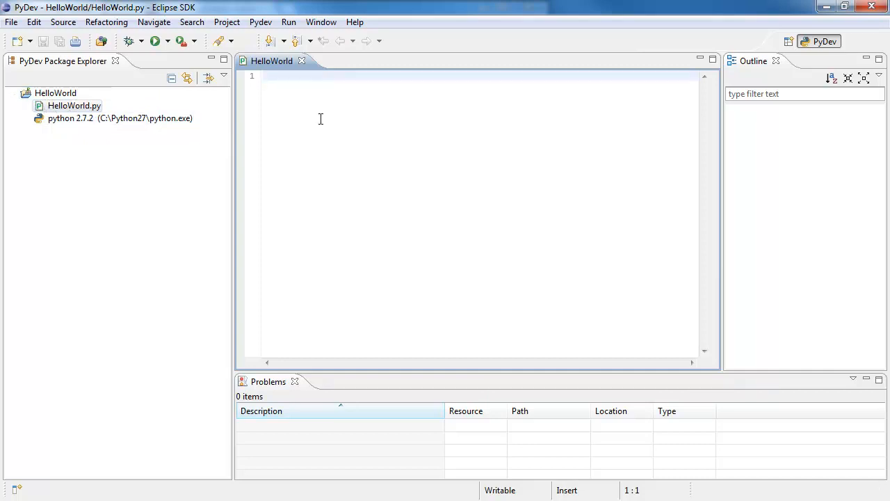
type("print \"Hello Wor")
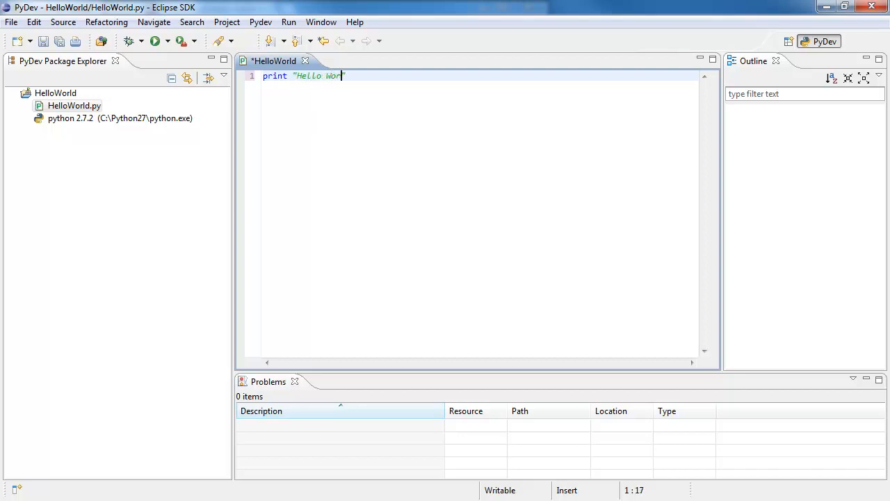
type("ld")
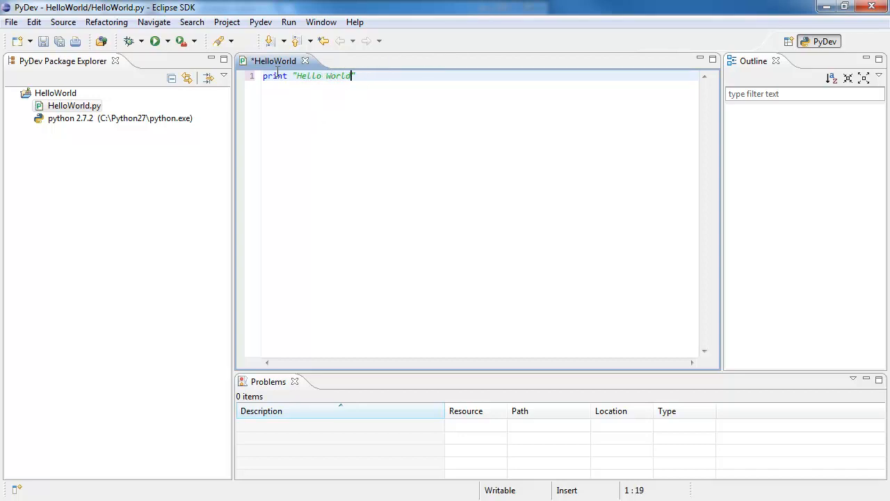
type("\"")
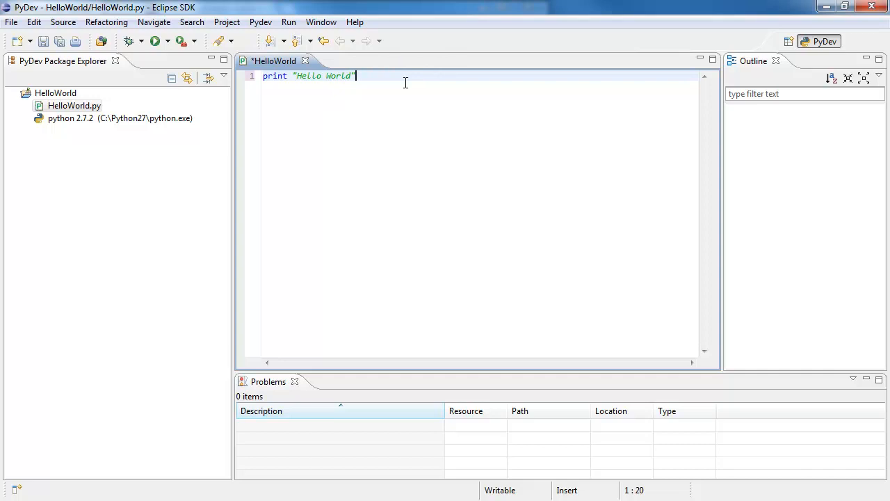
mouse_move(363, 75)
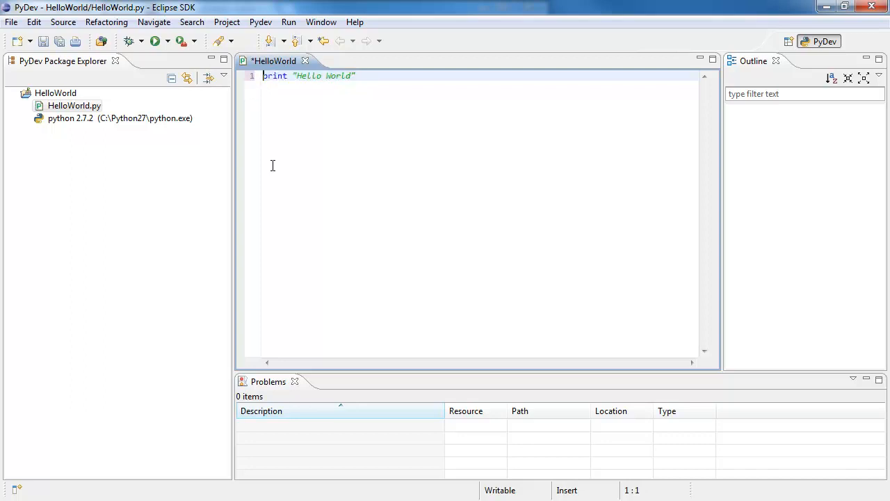
mouse_move(156, 42)
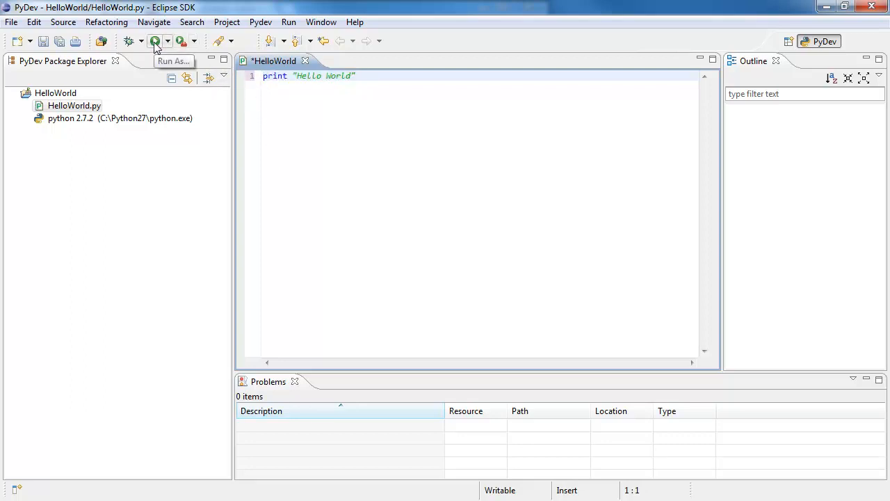
Run HelloWorld.py as a Python Run, saving and launching so Hello World prints in the console.
left_click(156, 41)
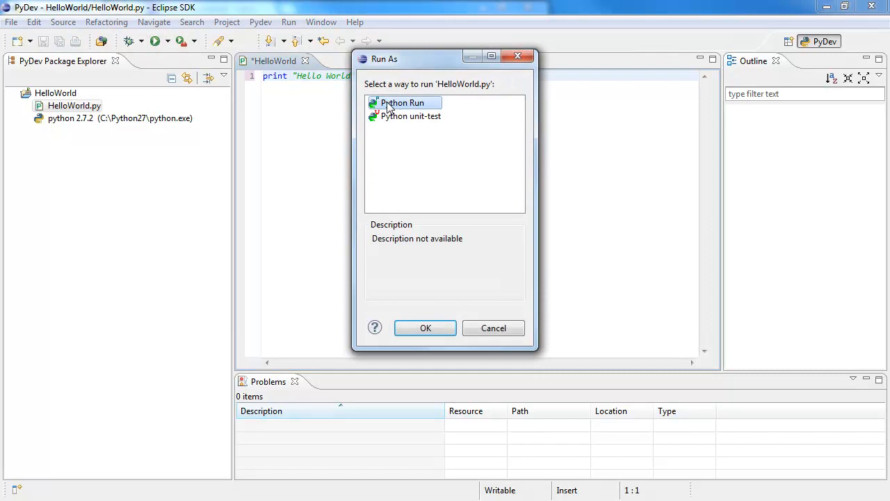
left_click(425, 328)
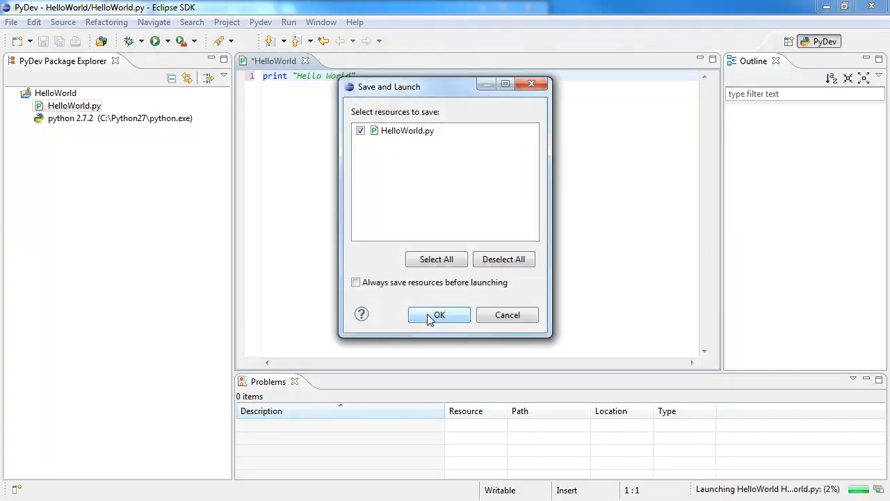
left_click(439, 314)
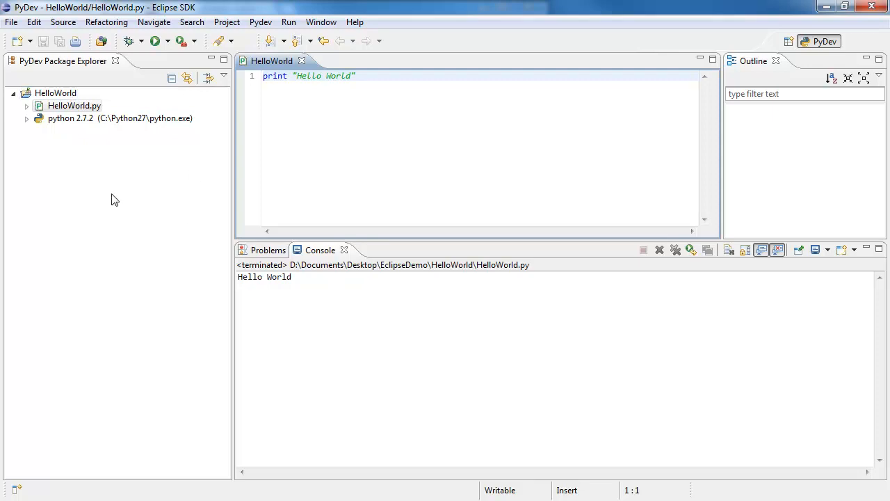
left_click(11, 23)
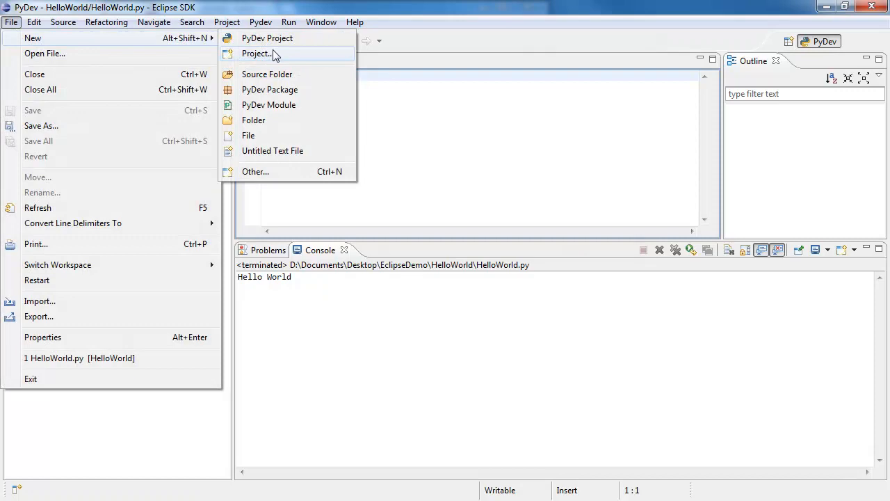
Create PyDev project HelloWorld322 using the python 3.2.2 interpreter via the New Project wizard.
left_click(256, 53)
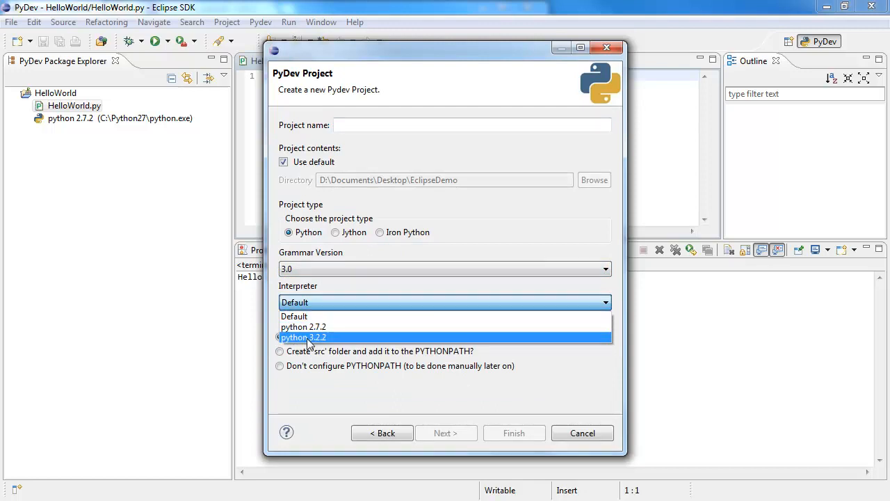
left_click(303, 337)
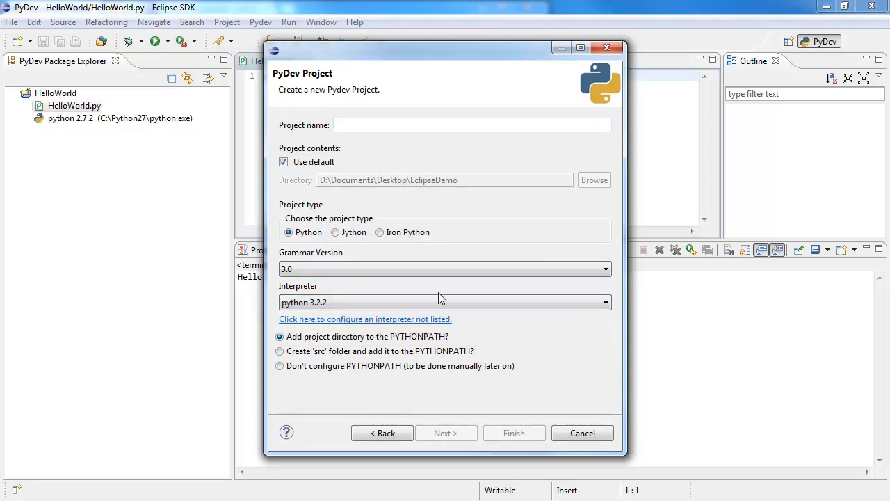
left_click(378, 125)
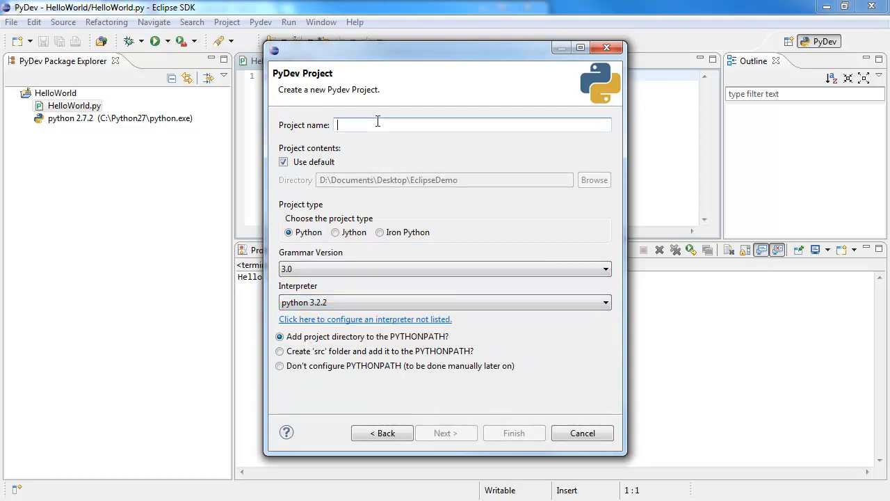
type("H")
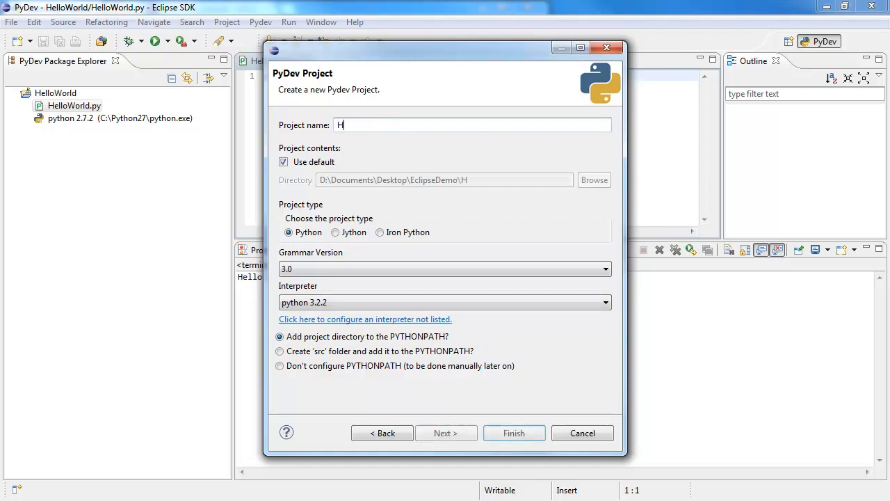
type("elloWorld322")
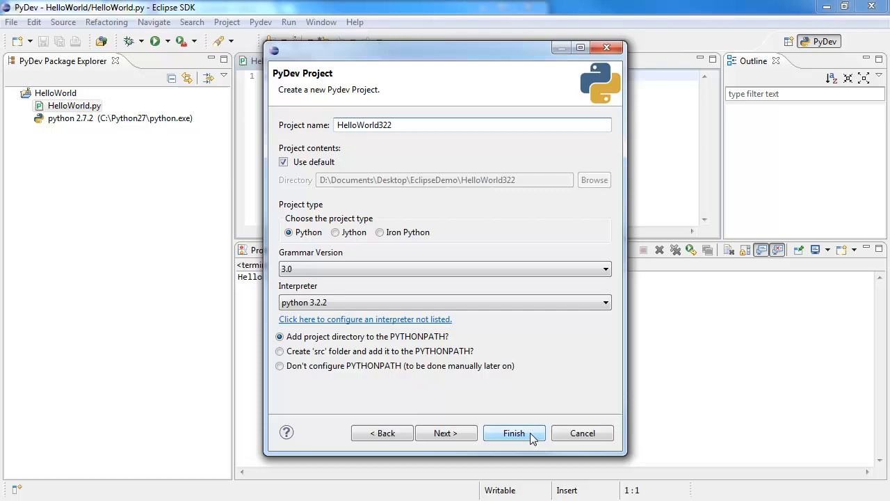
left_click(515, 433)
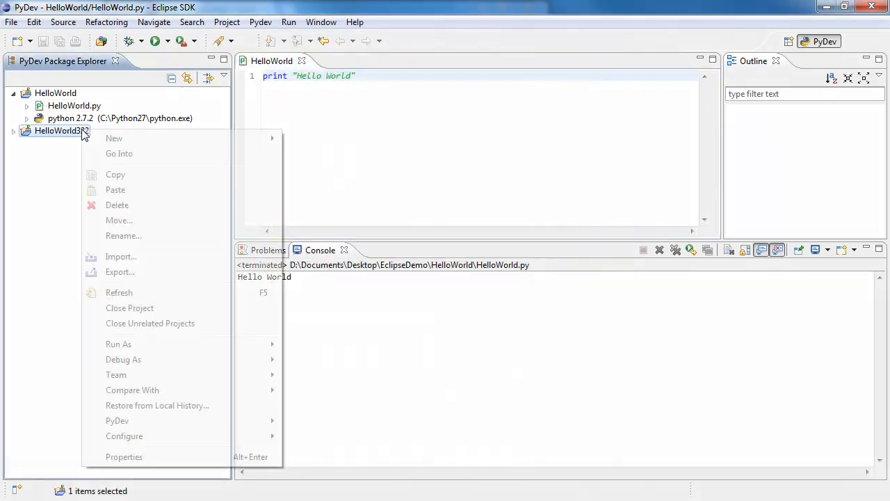
mouse_move(114, 137)
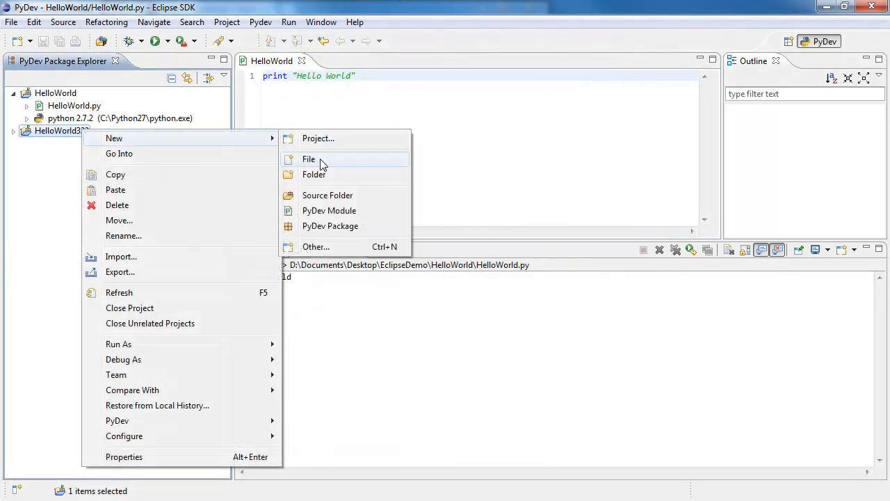
Add a new empty HelloWorld.py file to HelloWorld322 and open it in the editor.
left_click(309, 159)
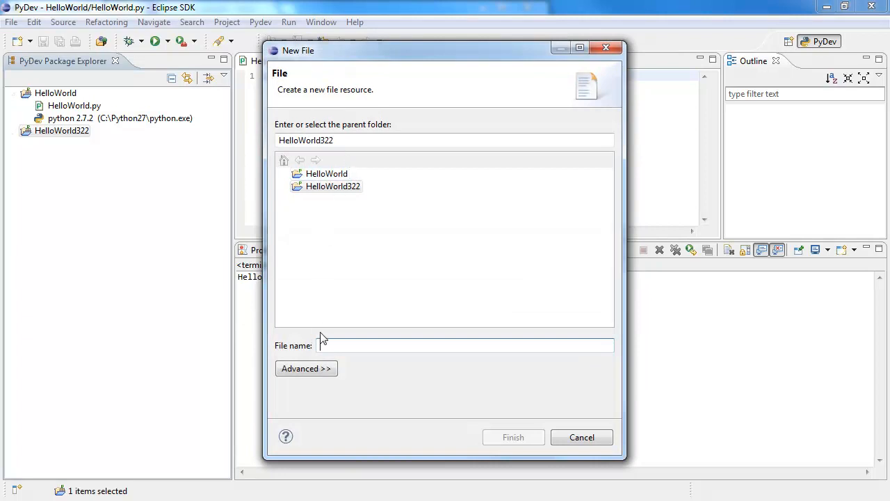
type("HelloWorld.py")
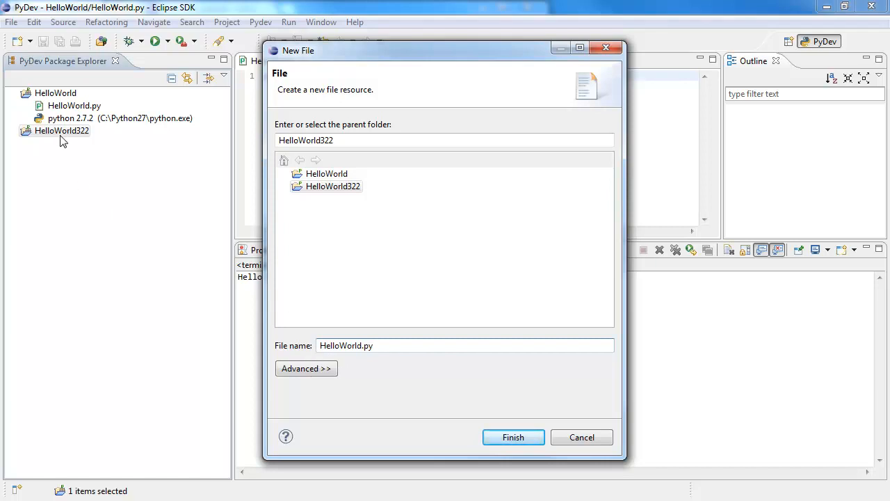
left_click(513, 436)
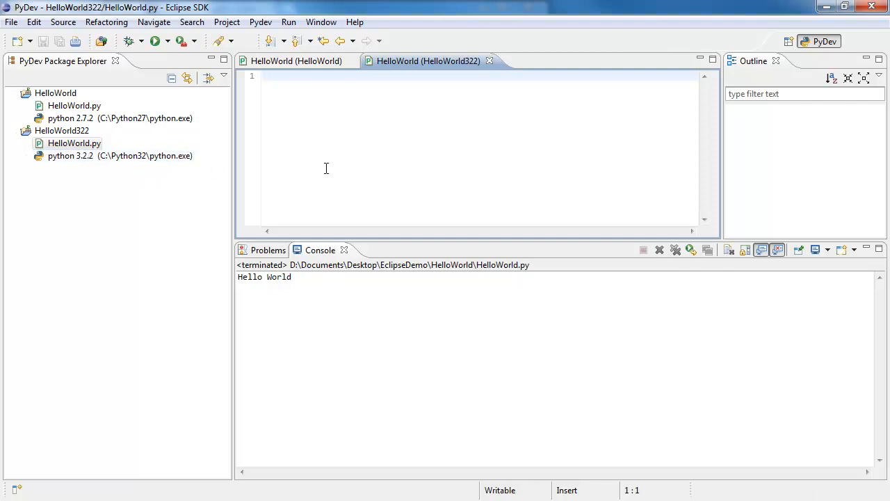
Write print "Hello World" in the HelloWorld322 script.
type("print")
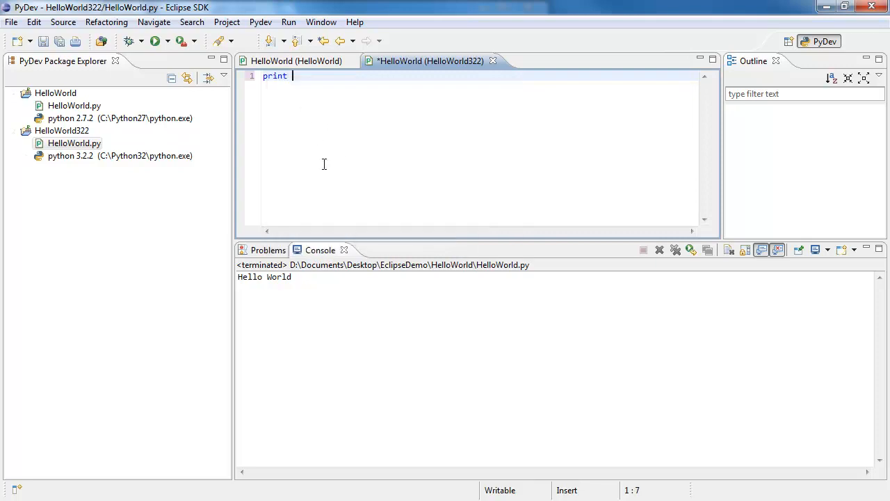
type("\"Hello\"")
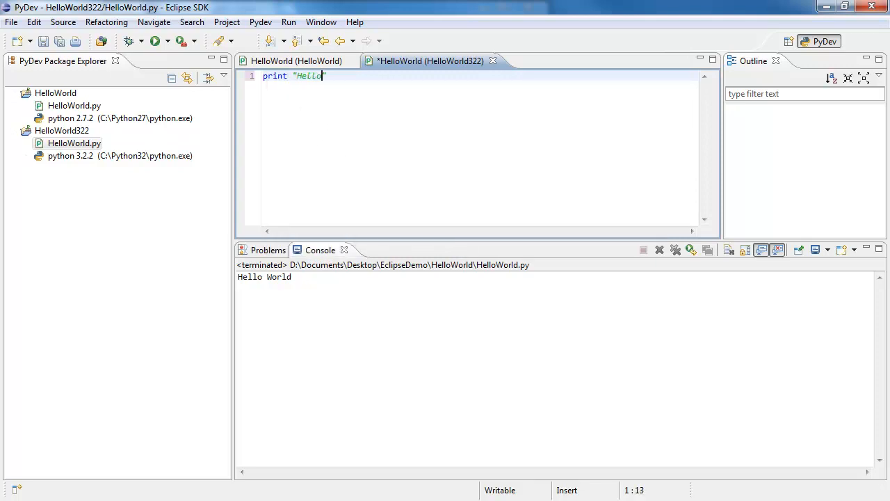
type("World")
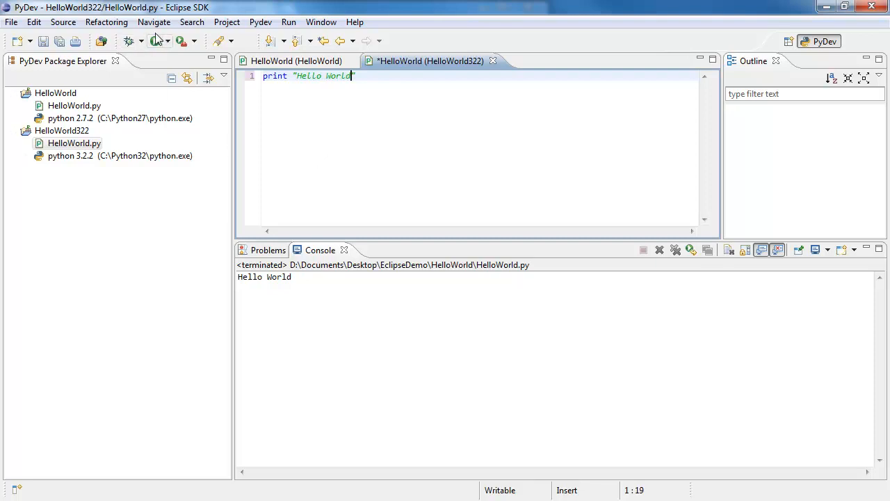
Run the script as Python Run, saving and launching it, which yields a SyntaxError.
left_click(154, 40)
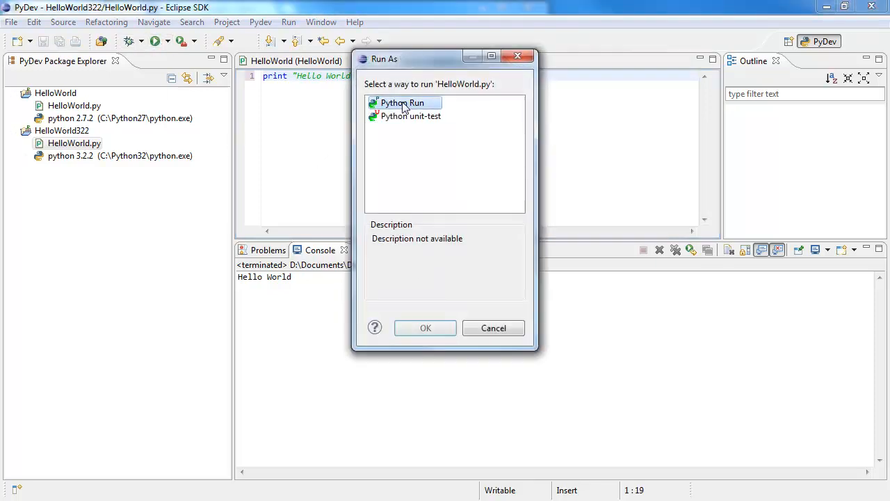
left_click(426, 328)
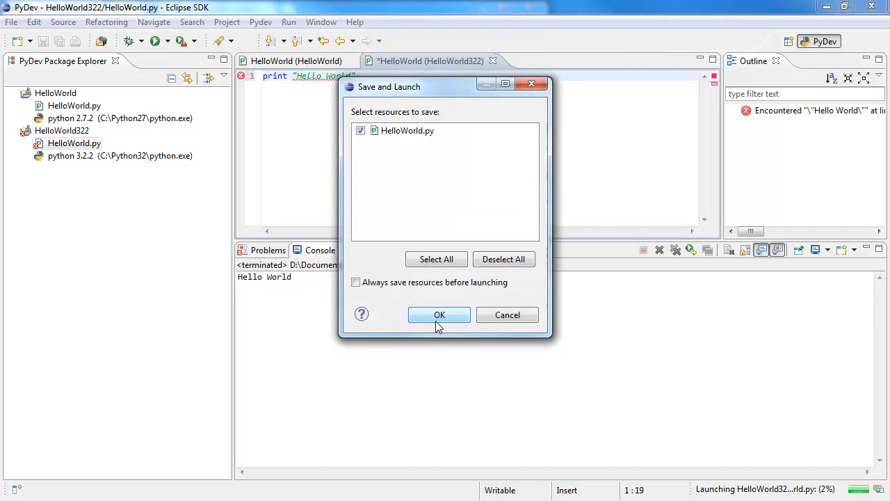
left_click(440, 315)
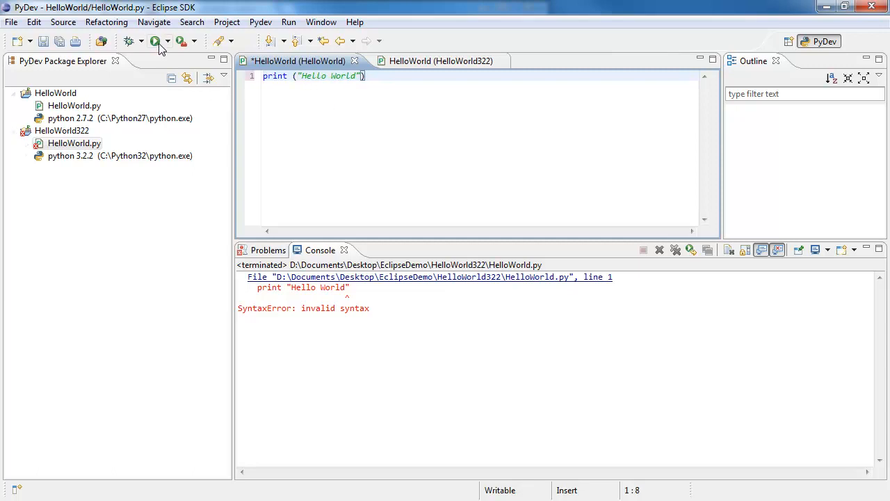
Run the HelloWorld project's print ("Hello World") script again and reselect HelloWorld.py in the explorer.
left_click(155, 41)
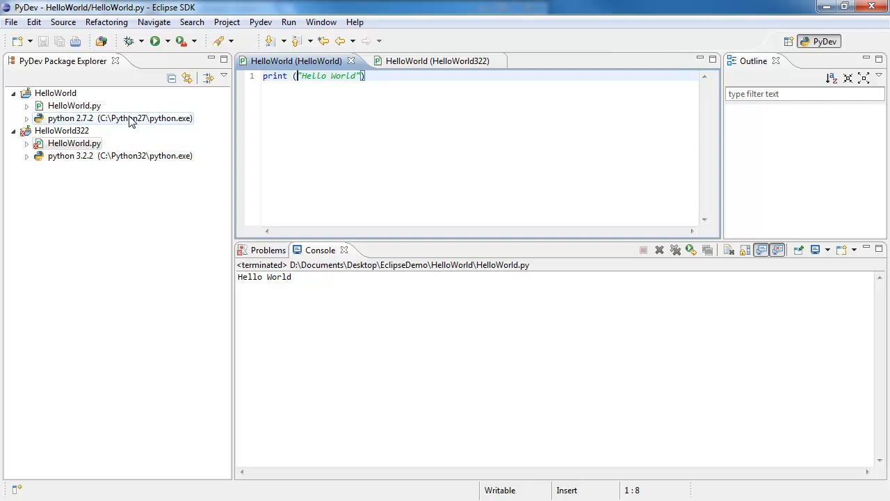
left_click(429, 61)
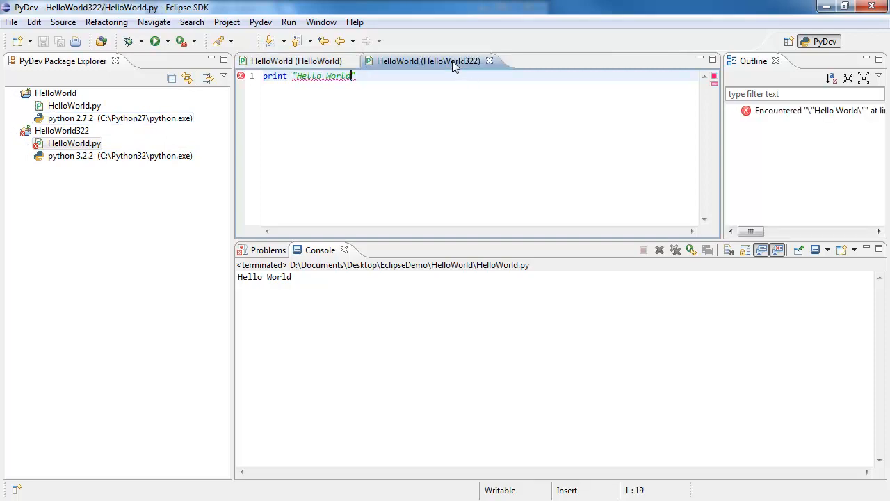
left_click(298, 62)
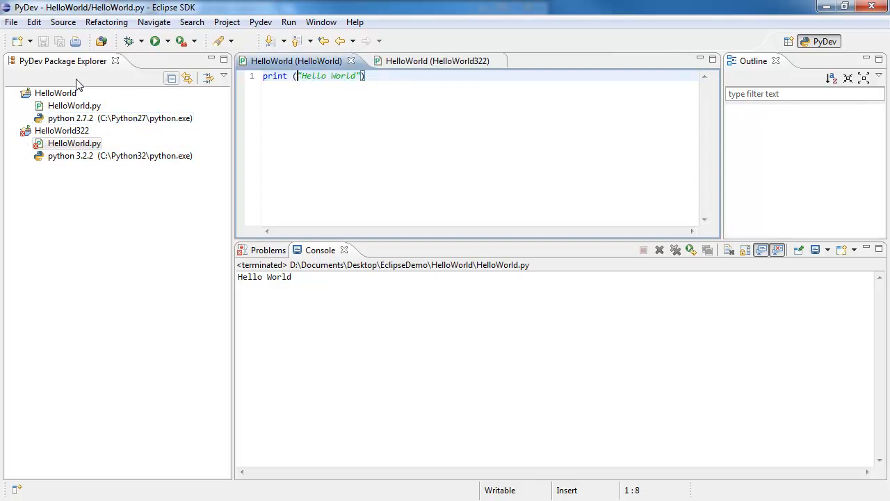
left_click(74, 106)
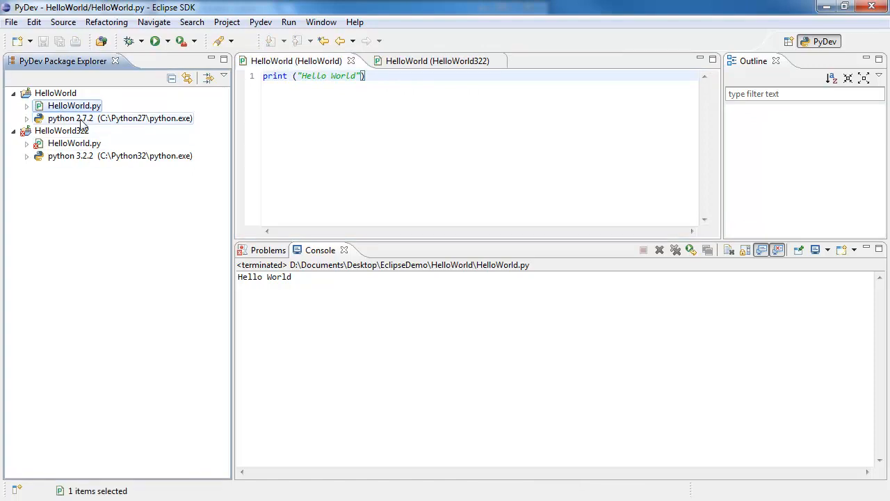